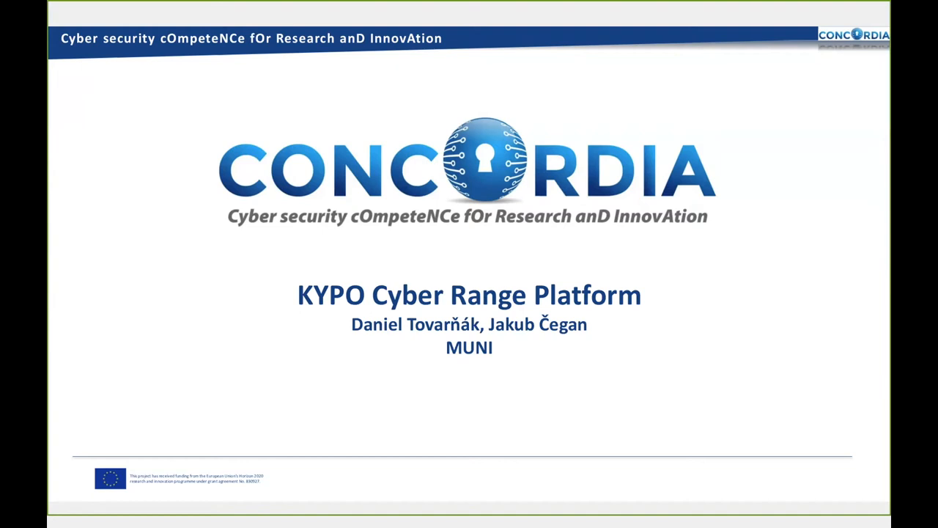
- Sign in through the local issuer as user 'kypo-us' to reach the platform home page
{"action": "key", "text": "Right"}
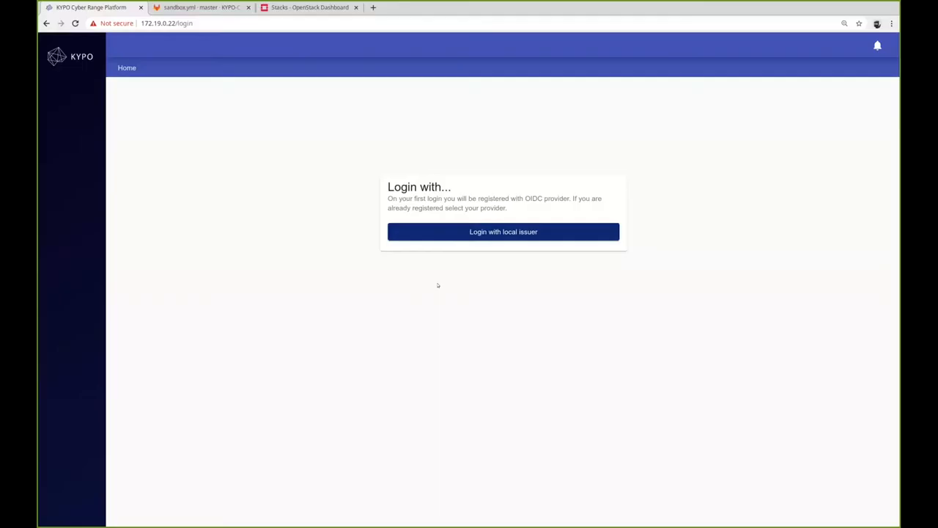
{"action": "mouse_move", "coordinate": [284, 197]}
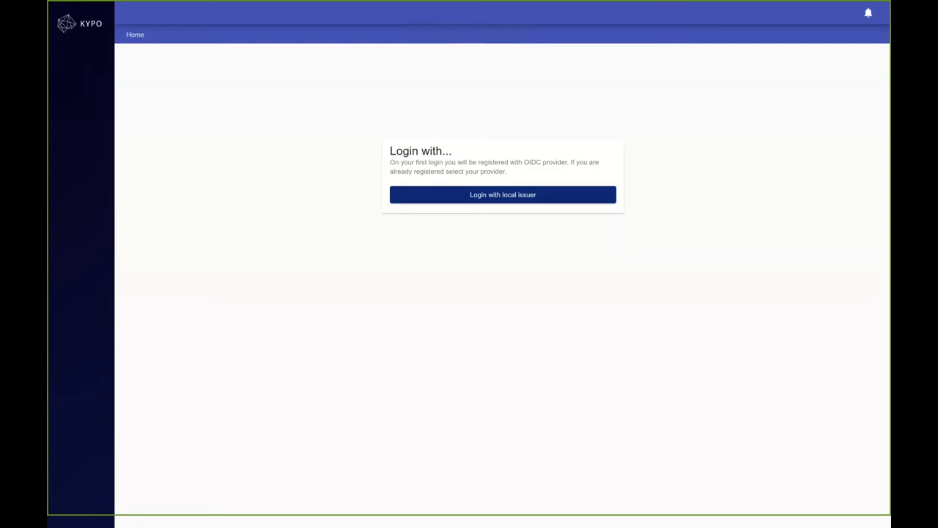
{"action": "mouse_move", "coordinate": [534, 229]}
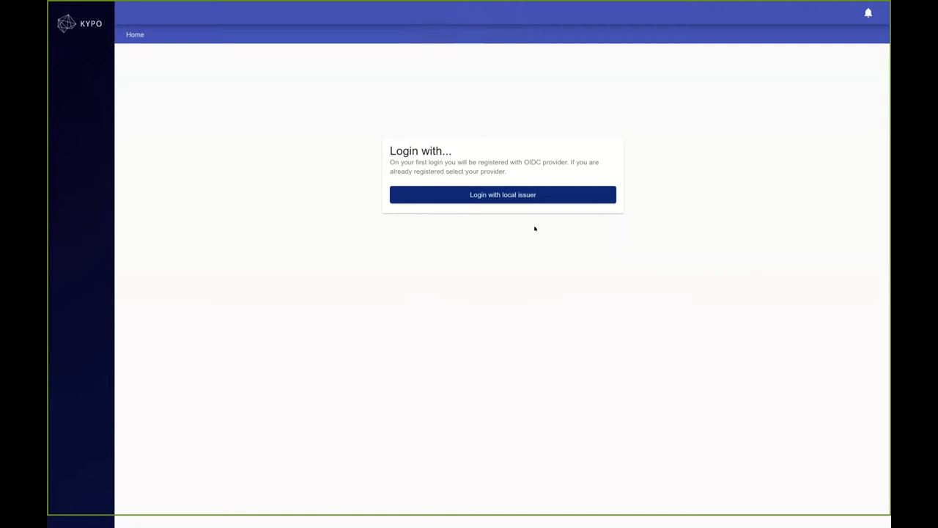
{"action": "left_click", "coordinate": [503, 194]}
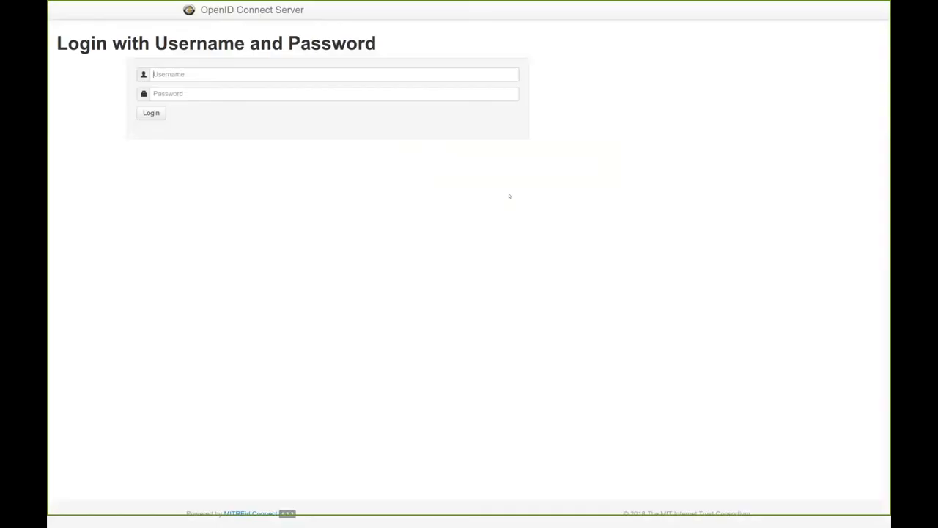
{"action": "type", "text": "kypo-us"}
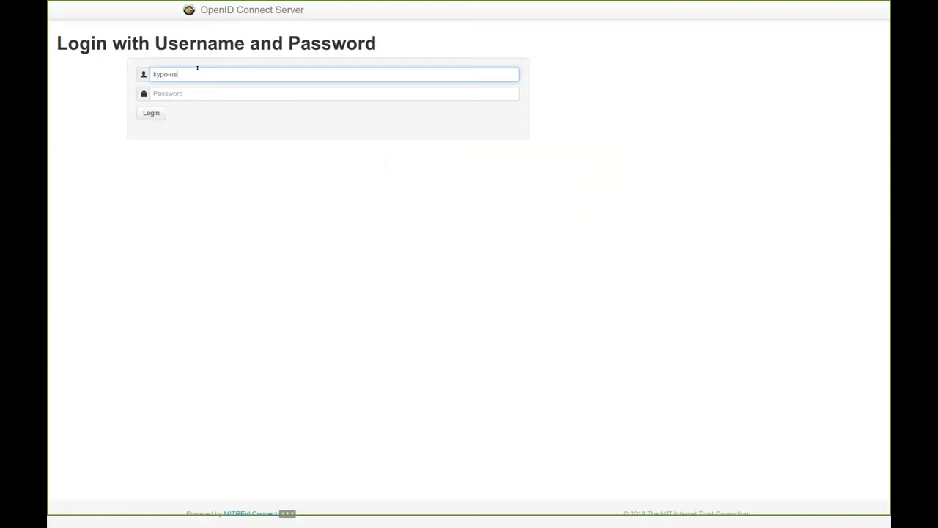
{"action": "left_click", "coordinate": [151, 112]}
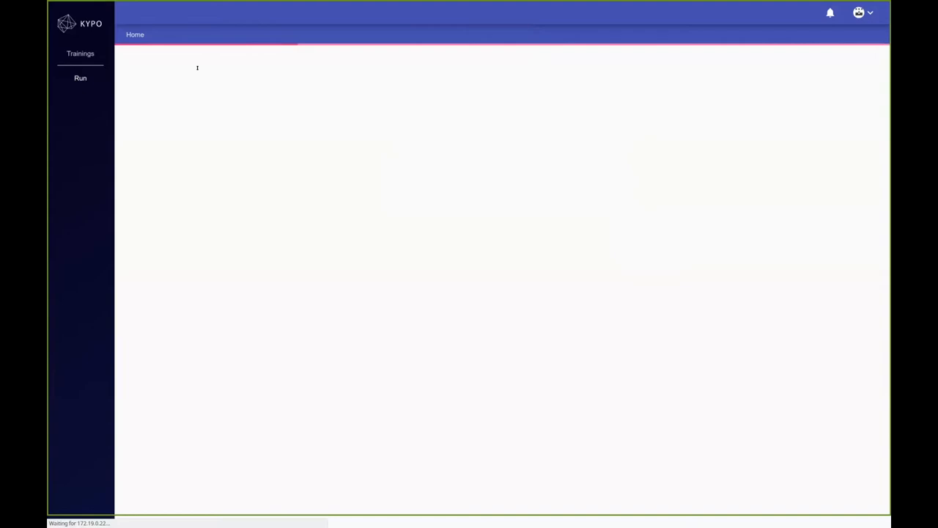
- Access the training run with the CONCORDIA access token and PIN, landing on the Introduction level
{"action": "left_click", "coordinate": [79, 78]}
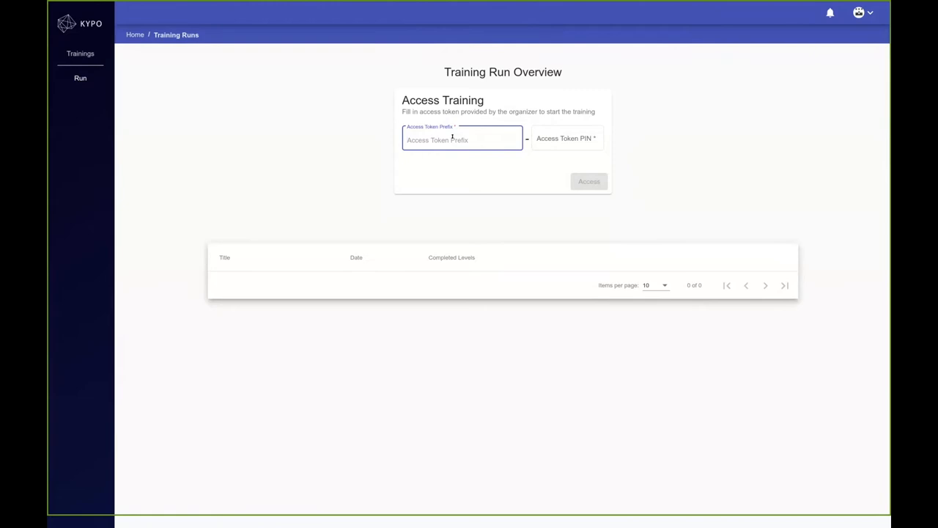
{"action": "type", "text": "CONCORDIA"}
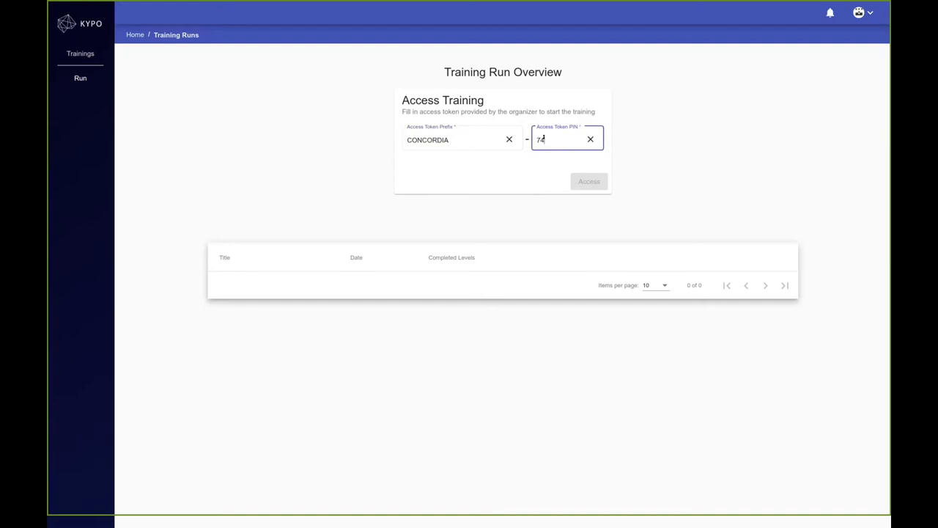
{"action": "left_click", "coordinate": [590, 182]}
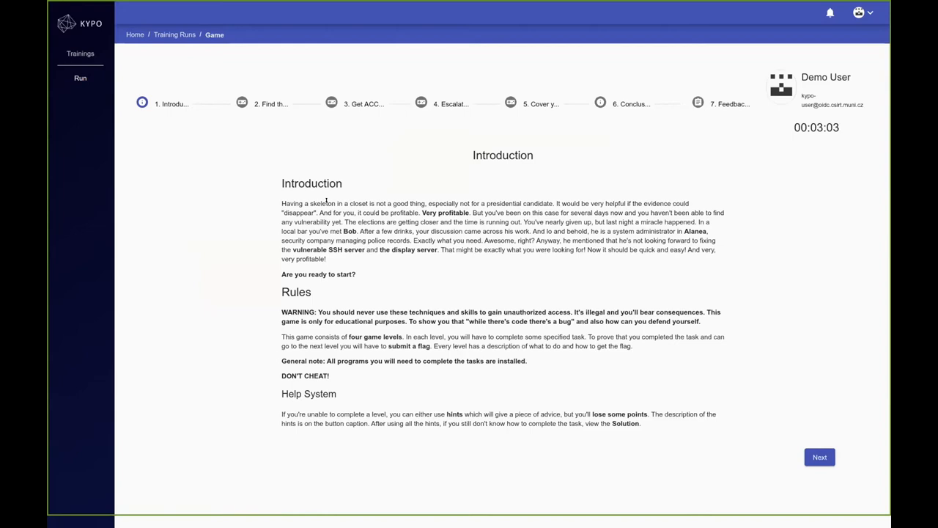
- Advance to the Find the Vulnerable SSH Server level and generate the home machine's console URL twice
{"action": "left_click", "coordinate": [820, 458]}
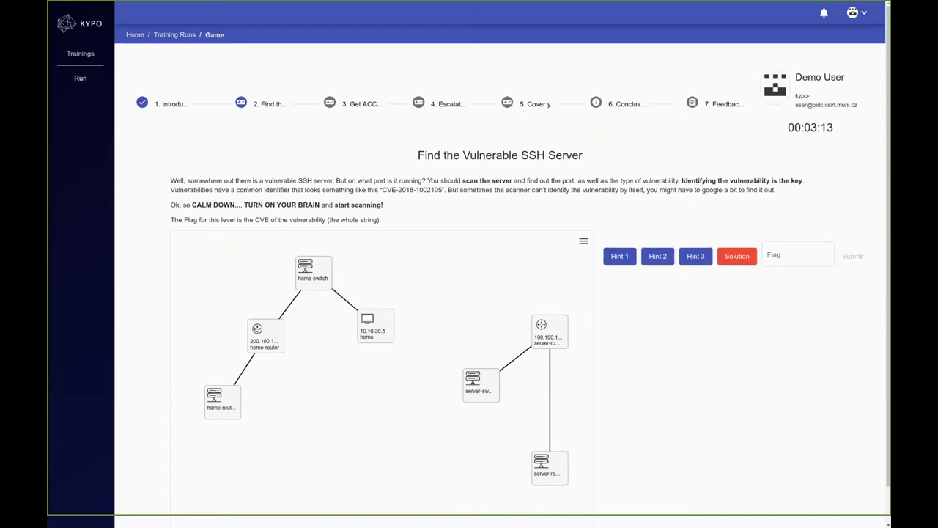
{"action": "right_click", "coordinate": [375, 326]}
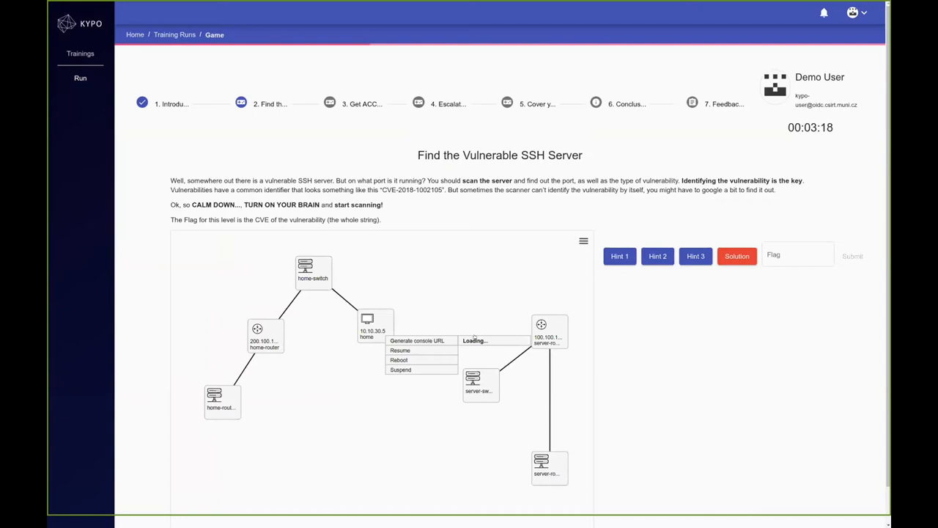
{"action": "left_click", "coordinate": [372, 326]}
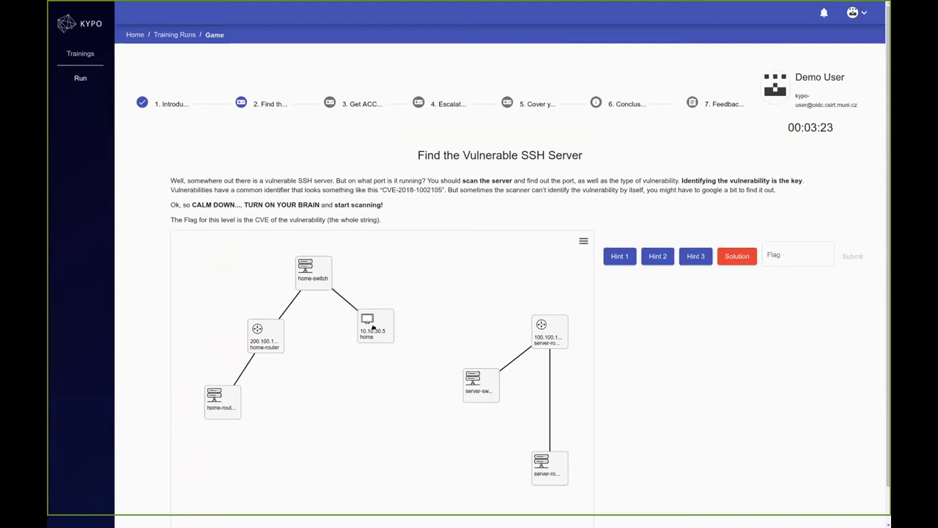
{"action": "right_click", "coordinate": [372, 323]}
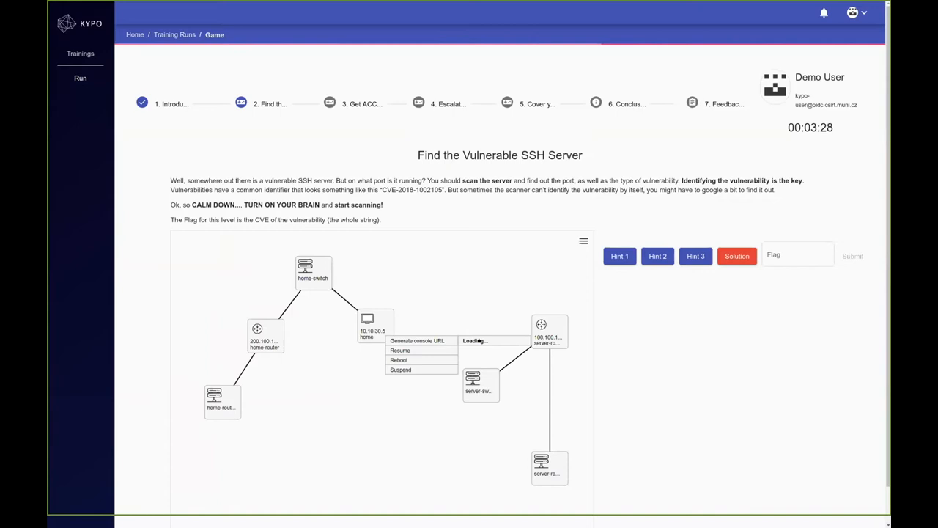
{"action": "left_click", "coordinate": [420, 340]}
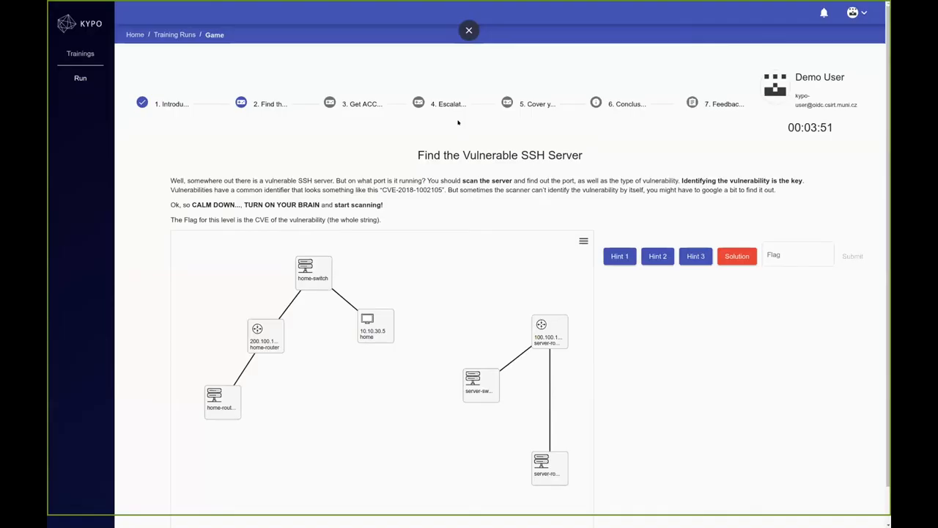
{"action": "mouse_move", "coordinate": [618, 255]}
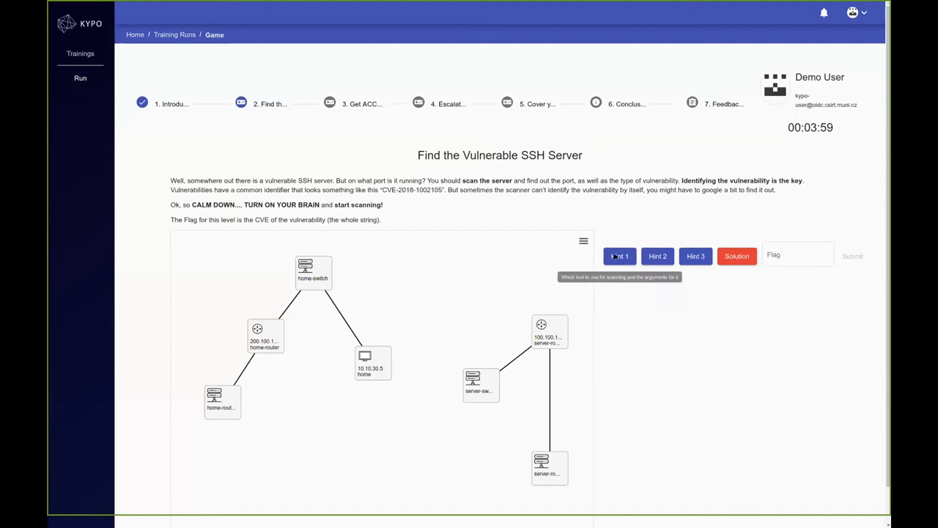
- Reveal Hint 1 and Hint 2 for the vulnerable SSH server level
{"action": "left_click", "coordinate": [619, 255]}
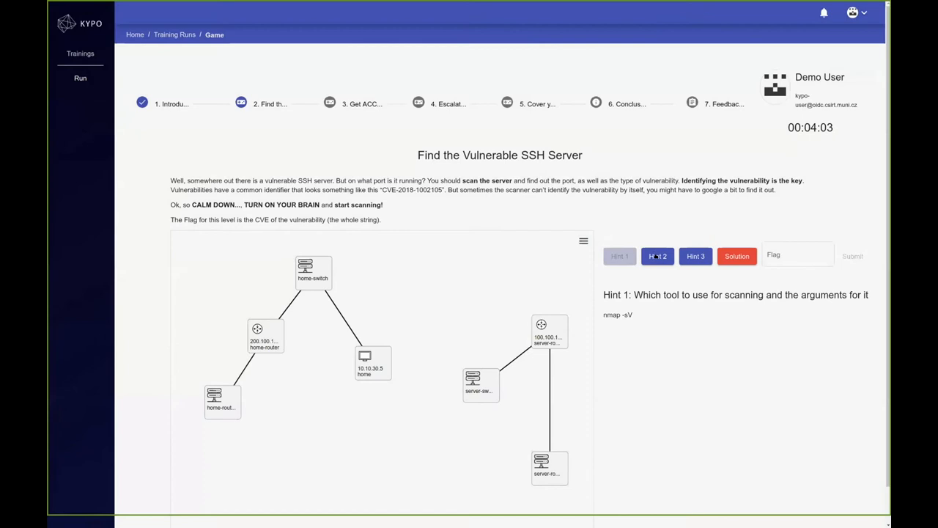
{"action": "left_click", "coordinate": [656, 255]}
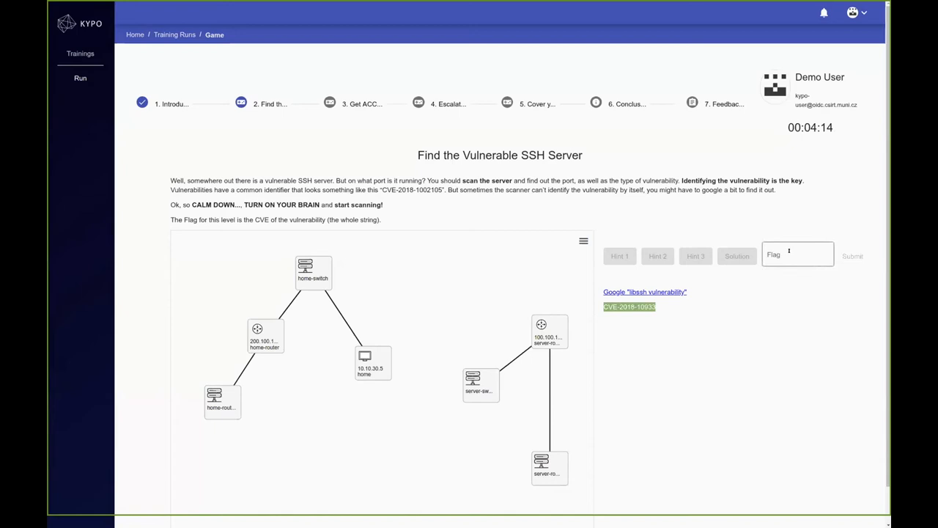
- Enter CVE-2018-10933 into the level's Flag field
{"action": "type", "text": "CVE-2018-10933"}
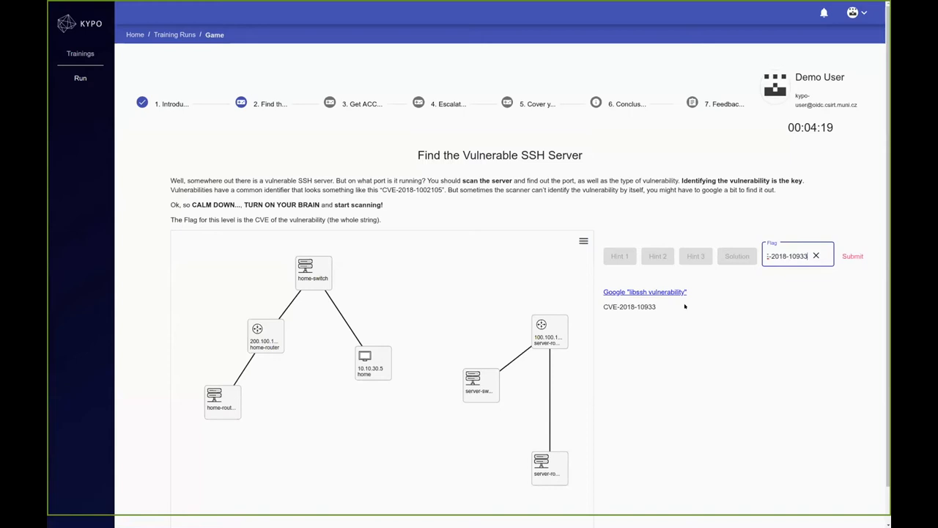
- Submit the CVE flag, then submit the 'XFiles' flag to advance toward the Feedback level
{"action": "left_click", "coordinate": [852, 255]}
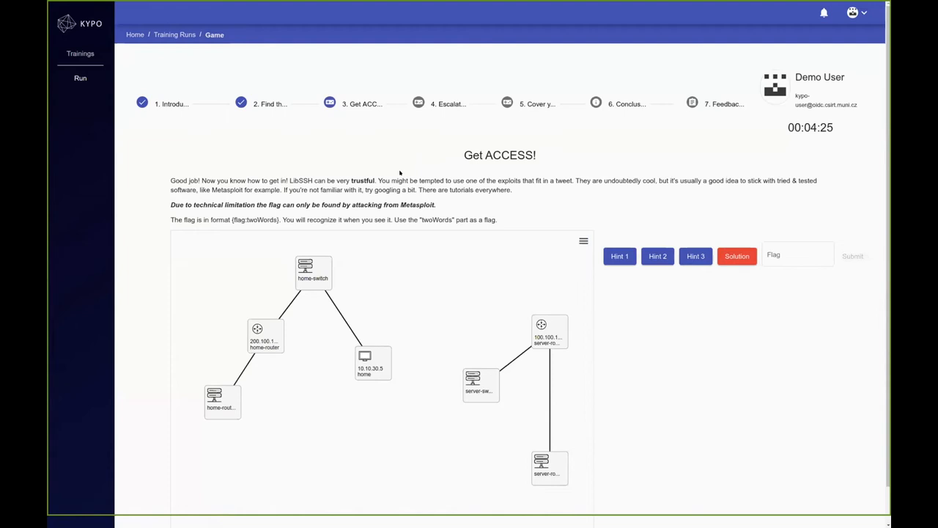
{"action": "type", "text": "Th"}
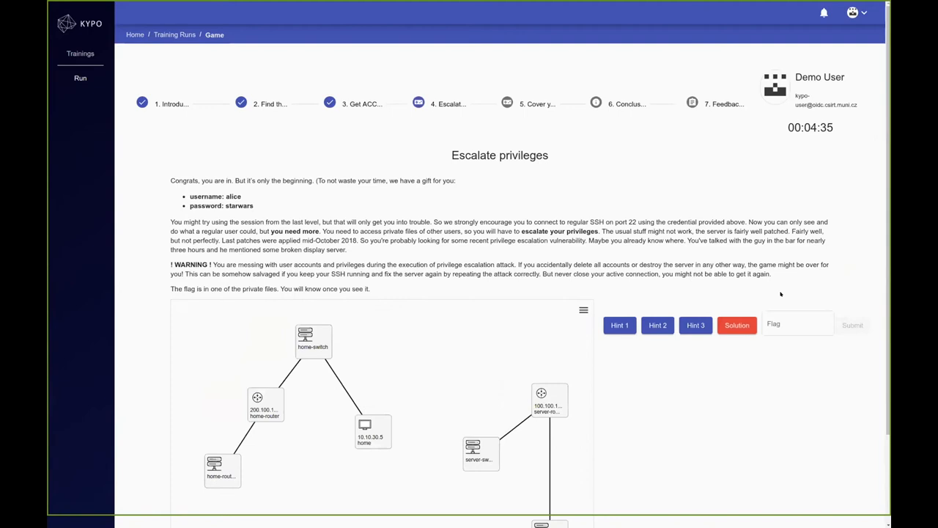
{"action": "type", "text": "XFiles"}
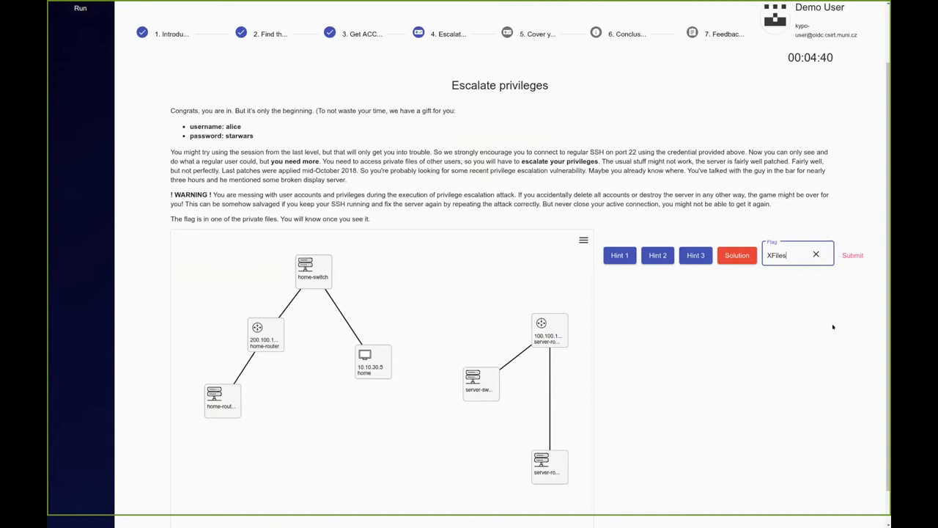
{"action": "left_click", "coordinate": [854, 255]}
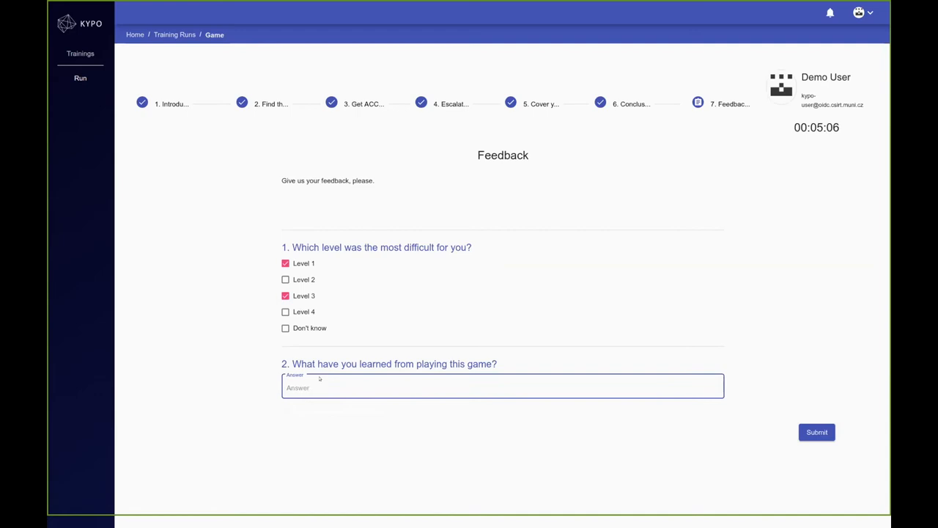
- Answer the feedback survey with 'CCN is co...' and submit it to reach the results
{"action": "type", "text": "CCN is co"}
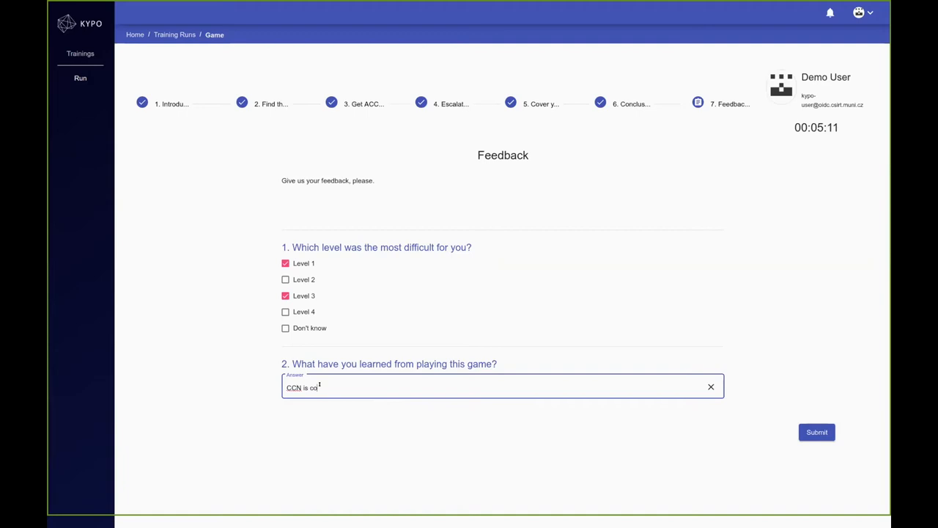
{"action": "left_click", "coordinate": [816, 431]}
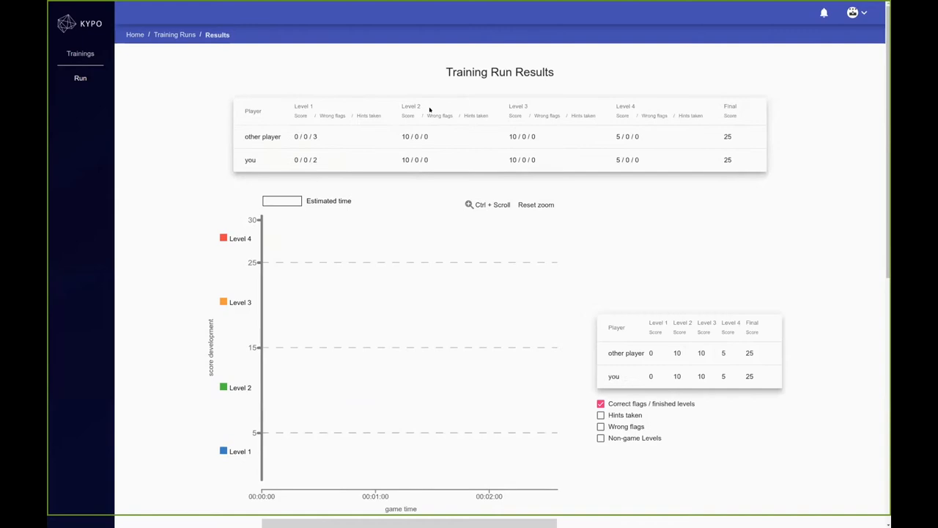
- Scroll down the Training Run Results to the score development chart for both players
{"action": "scroll", "scroll_direction": "down", "scroll_amount": 3}
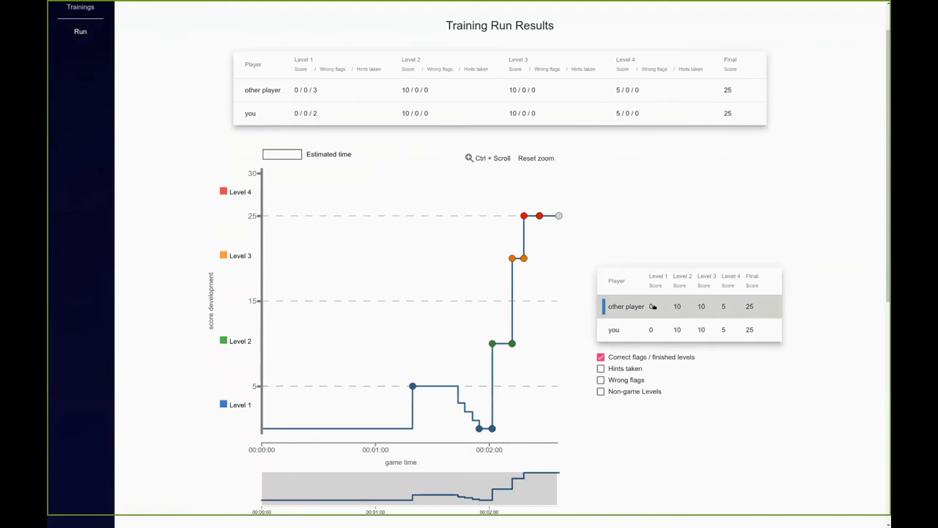
{"action": "scroll", "scroll_direction": "down", "scroll_amount": 3}
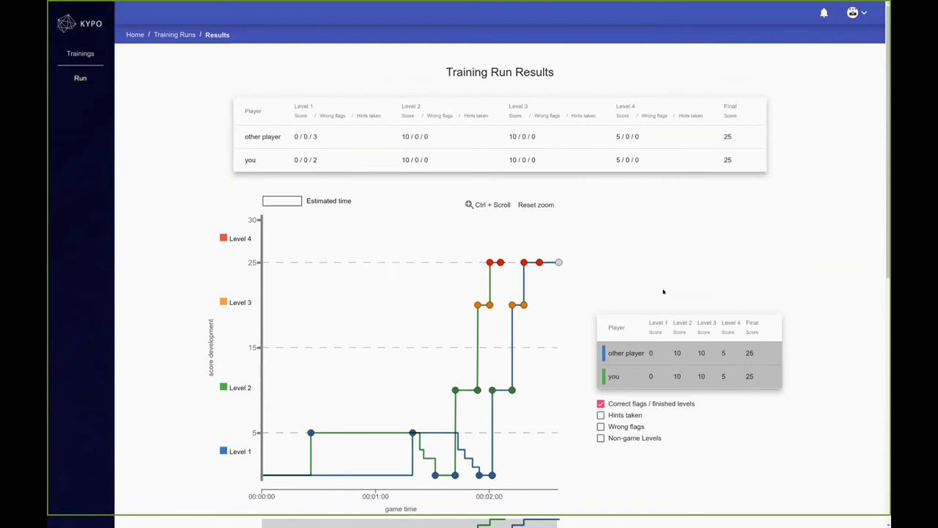
{"action": "mouse_move", "coordinate": [593, 251]}
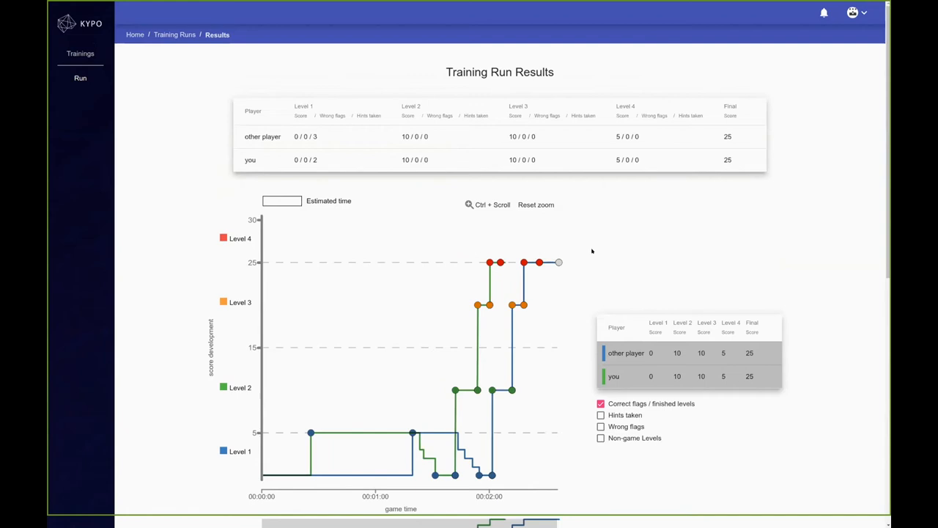
{"action": "mouse_move", "coordinate": [628, 244]}
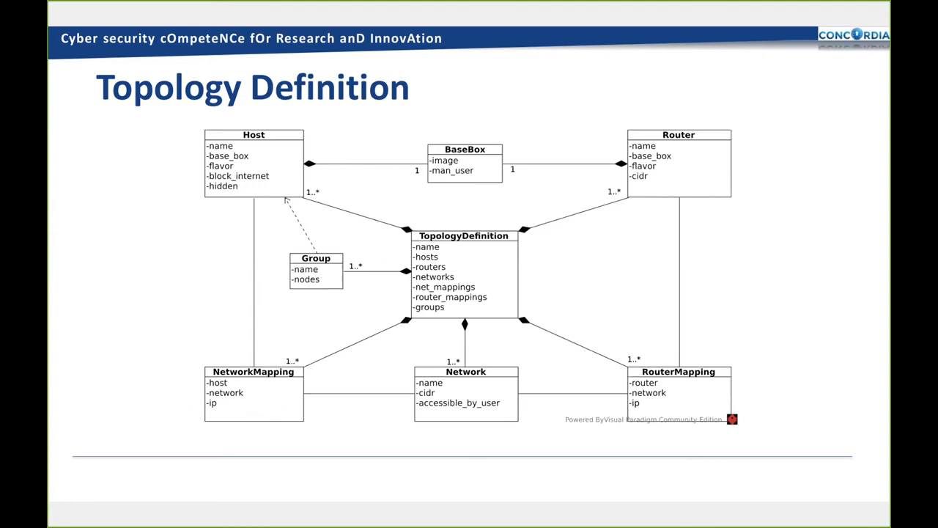
{"action": "mouse_move", "coordinate": [583, 323]}
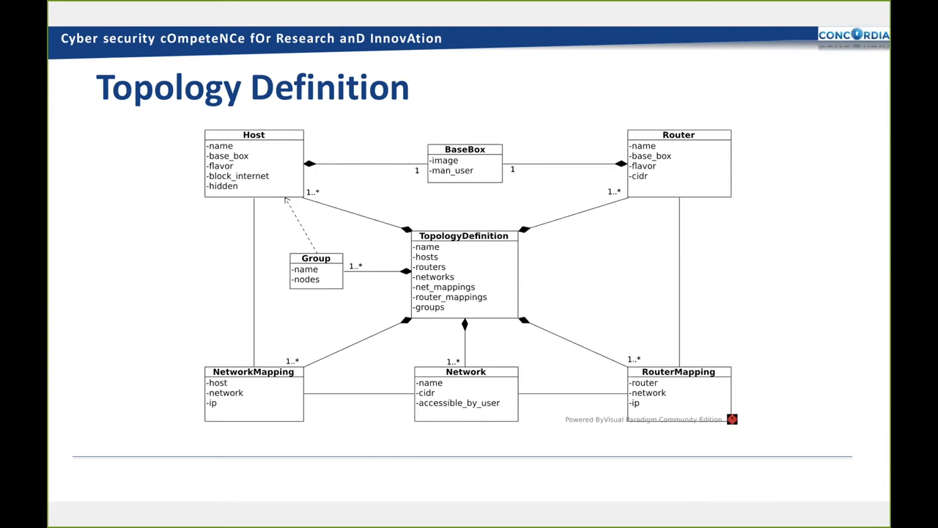
- Advance the slideshow to the Sandbox Definition diagram slide
{"action": "key", "text": "Right"}
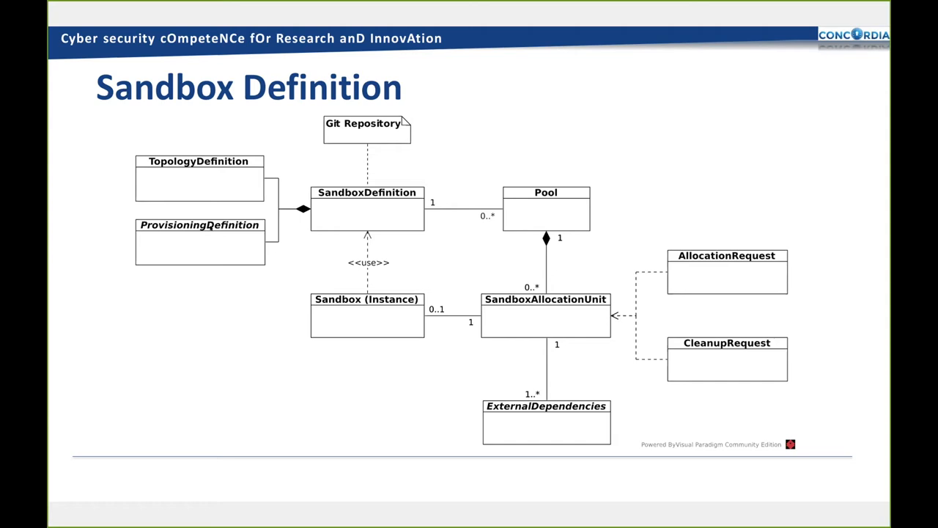
{"action": "mouse_move", "coordinate": [122, 136]}
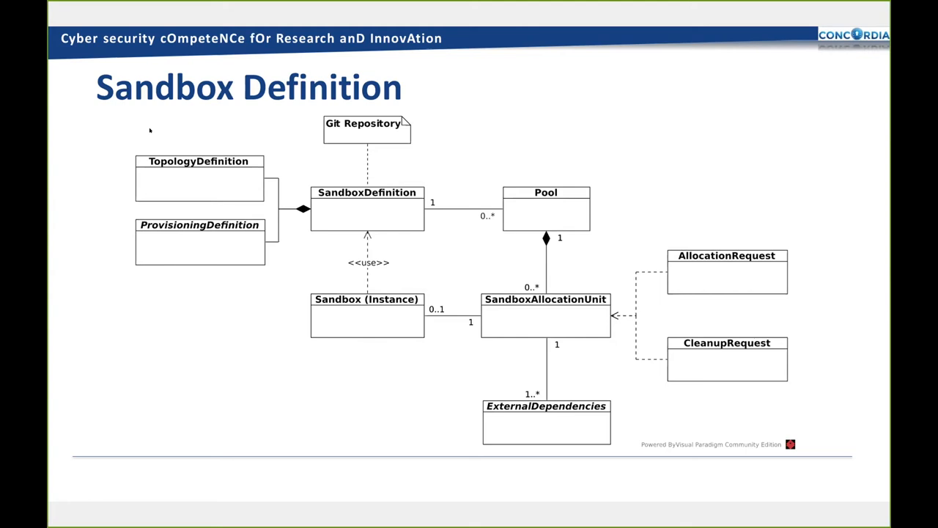
{"action": "mouse_move", "coordinate": [331, 178]}
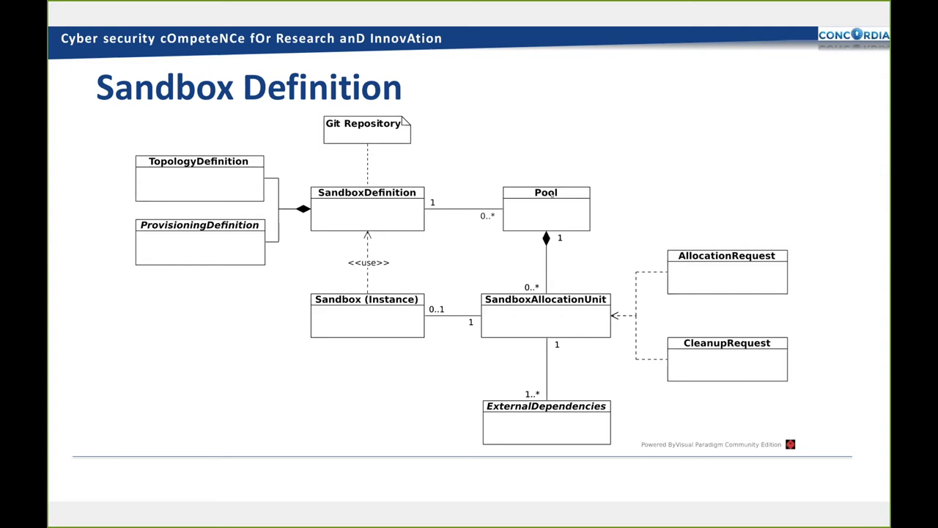
{"action": "mouse_move", "coordinate": [600, 192]}
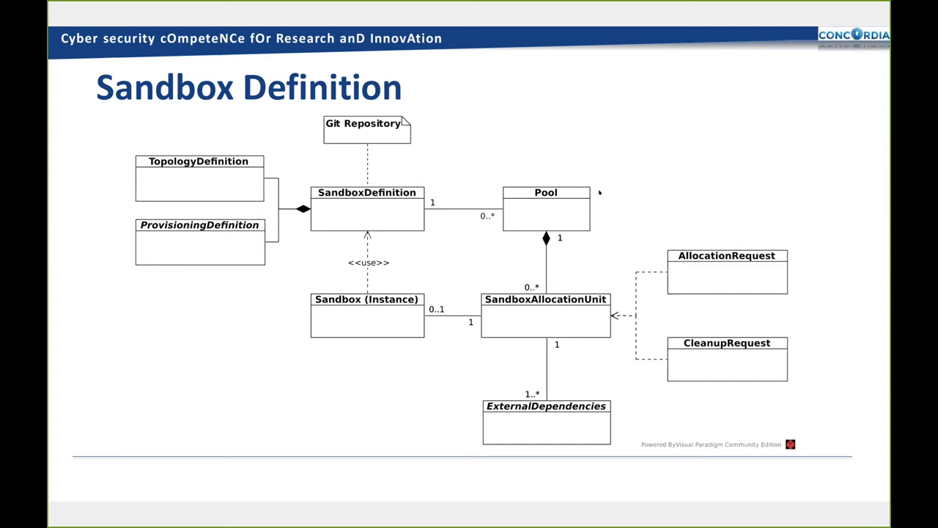
{"action": "mouse_move", "coordinate": [507, 136]}
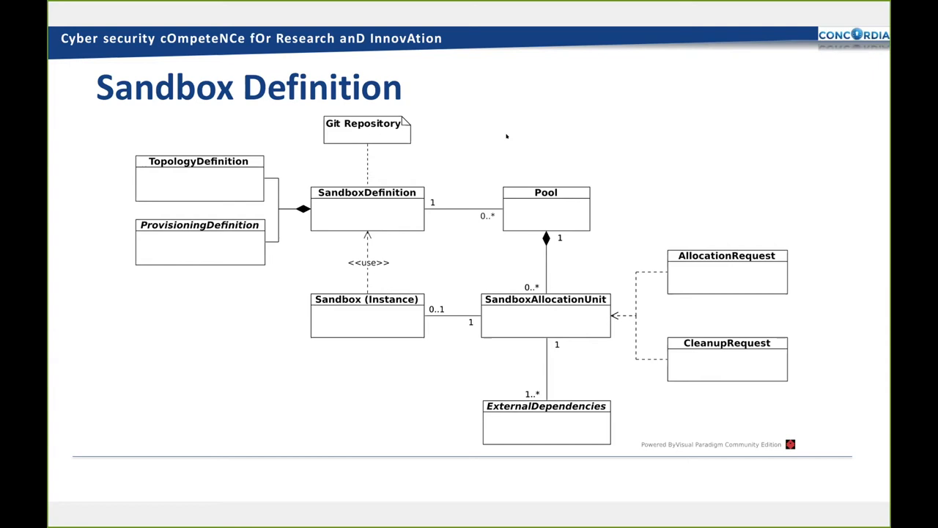
{"action": "mouse_move", "coordinate": [370, 321]}
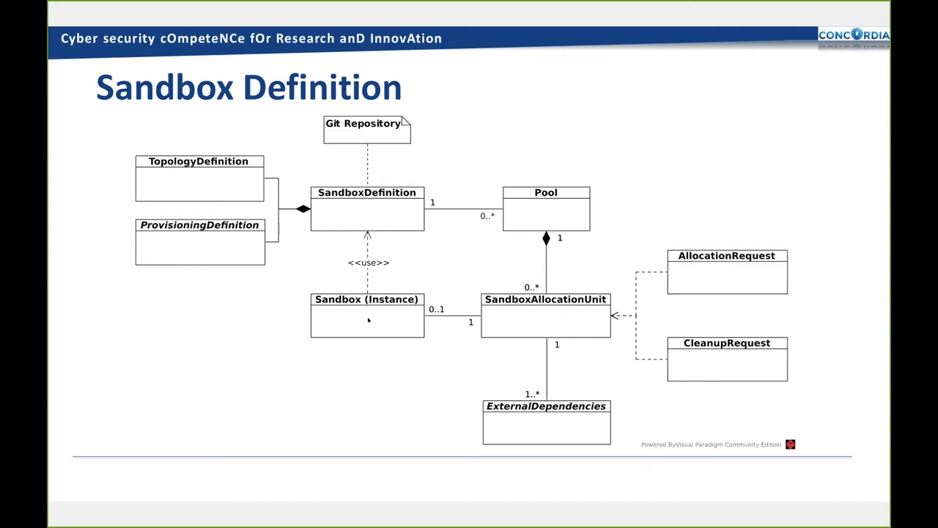
{"action": "mouse_move", "coordinate": [526, 145]}
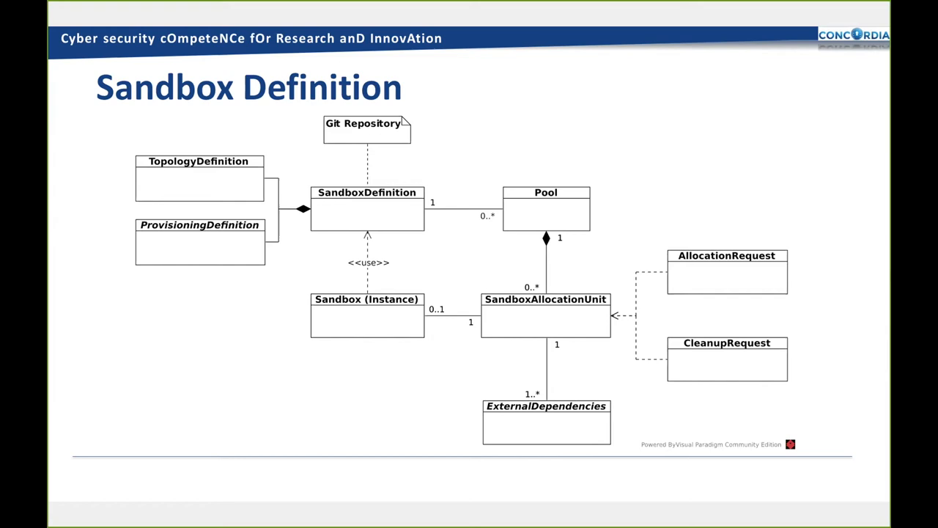
{"action": "mouse_move", "coordinate": [578, 154]}
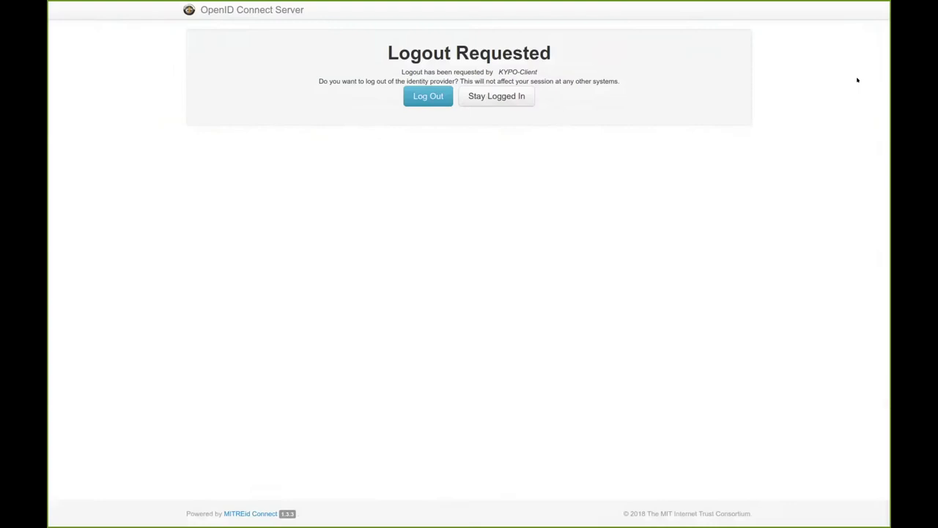
- Log out of the identity server and begin signing back in with username '1726'
{"action": "left_click", "coordinate": [428, 97]}
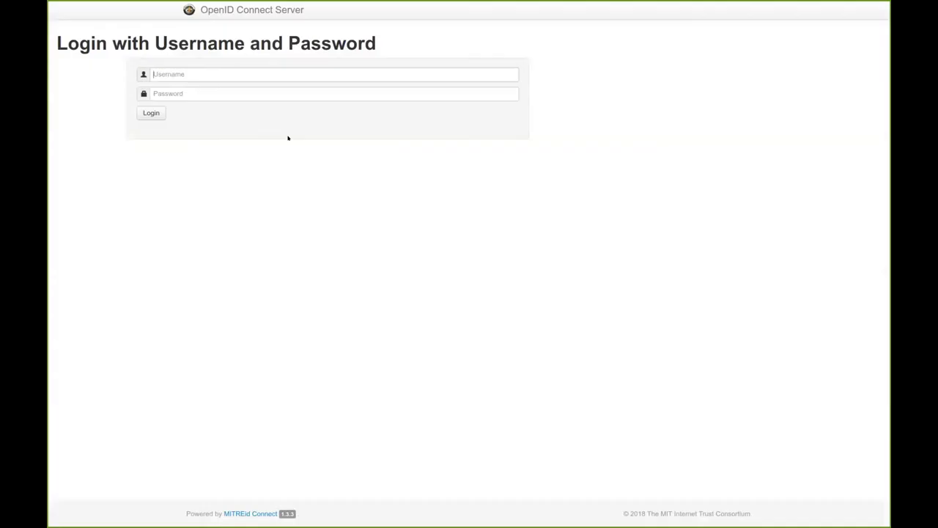
{"action": "type", "text": "1726"}
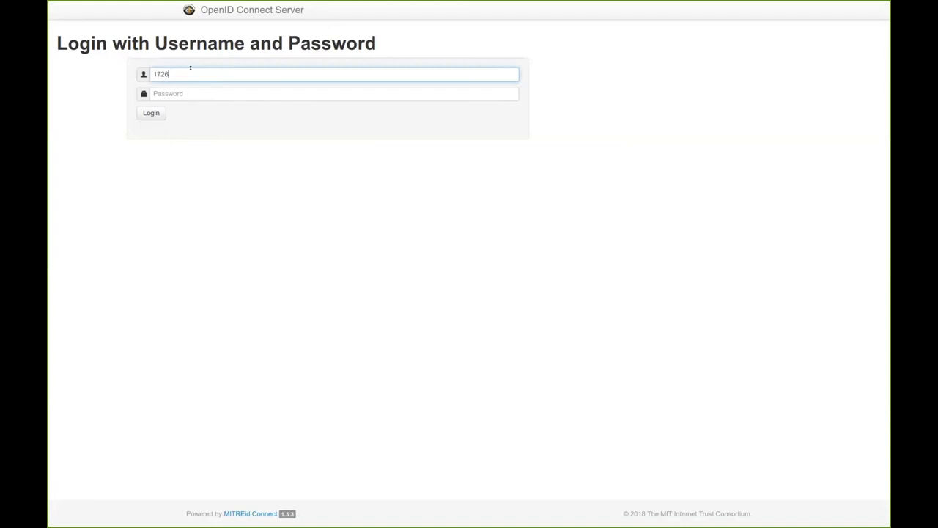
{"action": "left_click", "coordinate": [151, 113]}
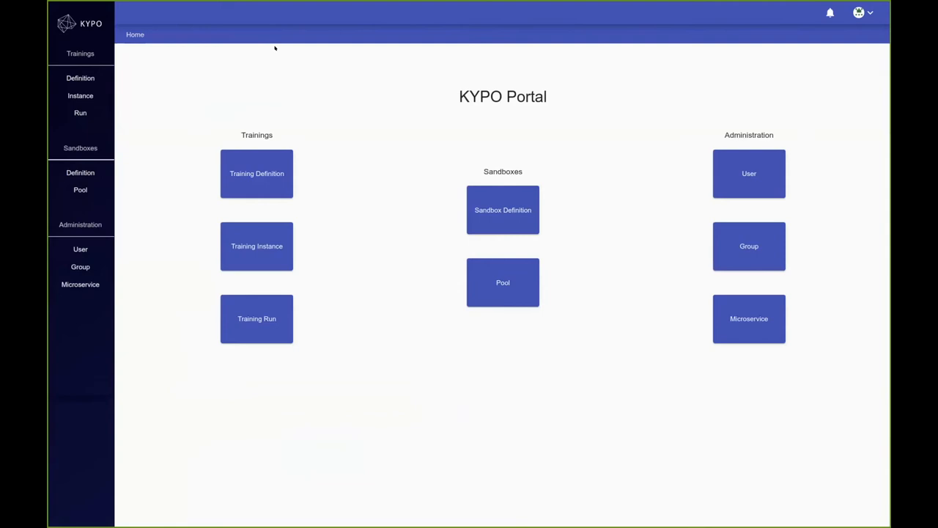
{"action": "mouse_move", "coordinate": [79, 173]}
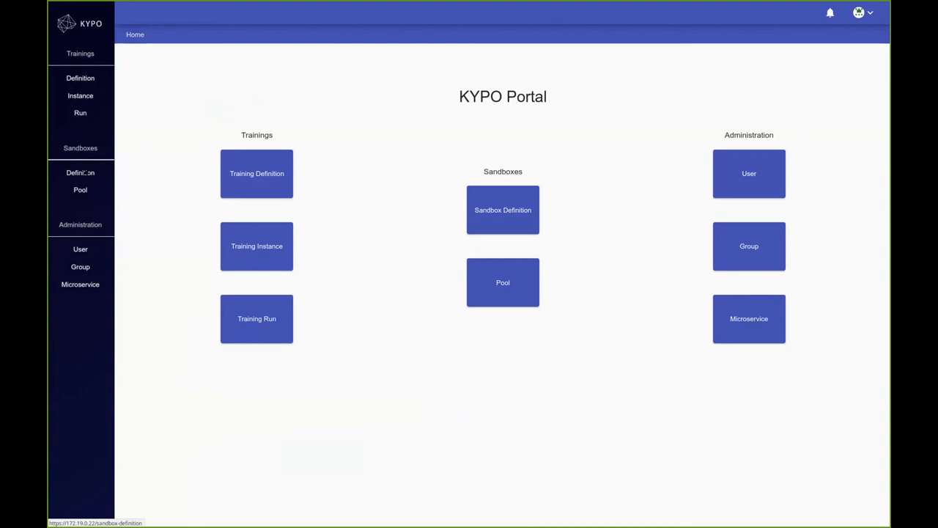
- Go to the Sandbox Definition Overview listing the small-sandbox definition
{"action": "left_click", "coordinate": [503, 210]}
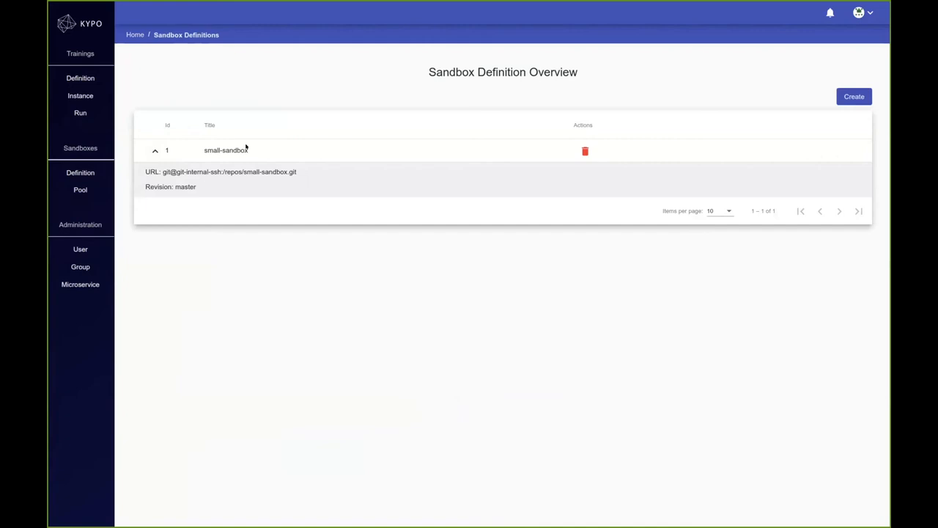
{"action": "left_click", "coordinate": [226, 150]}
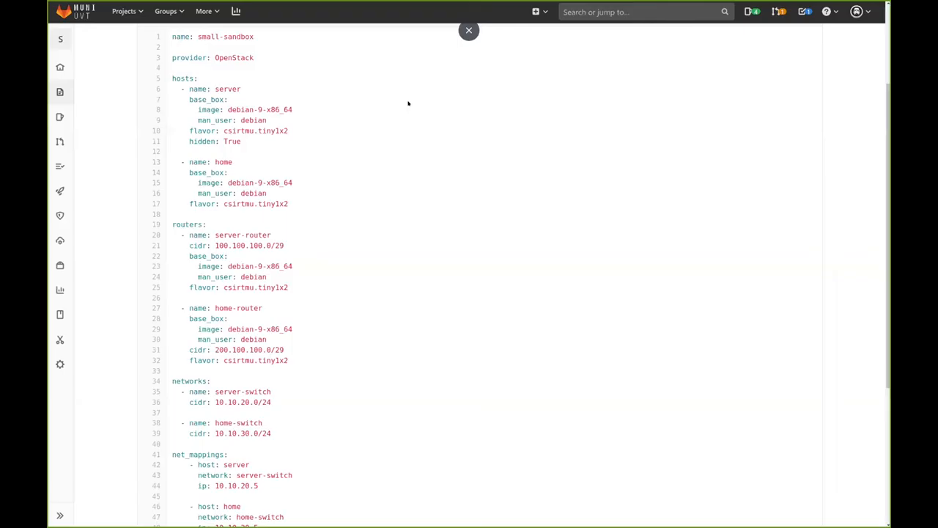
{"action": "mouse_move", "coordinate": [337, 110]}
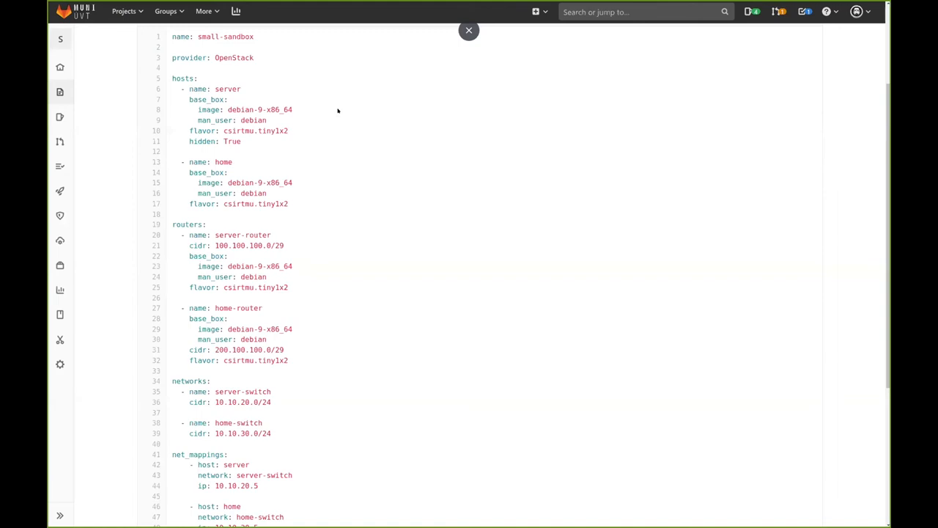
{"action": "left_click", "coordinate": [469, 29]}
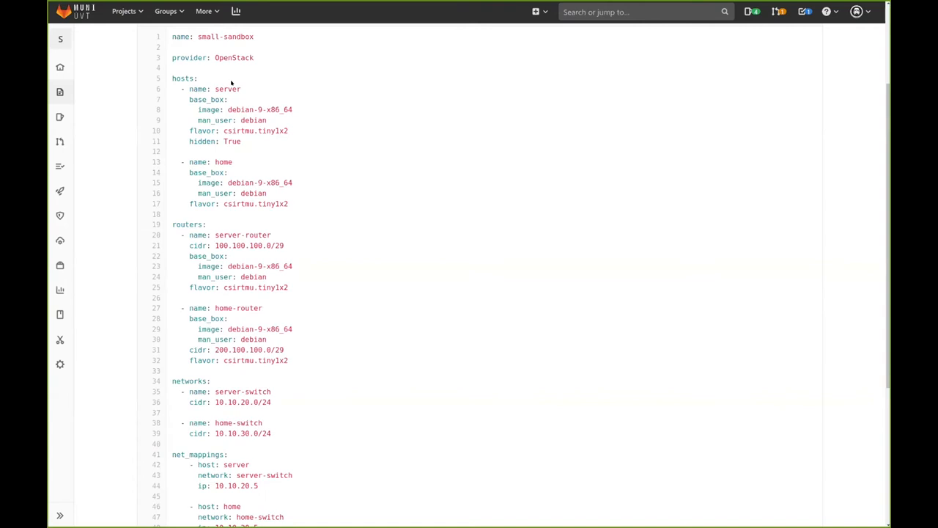
{"action": "scroll", "scroll_direction": "down", "scroll_amount": 3}
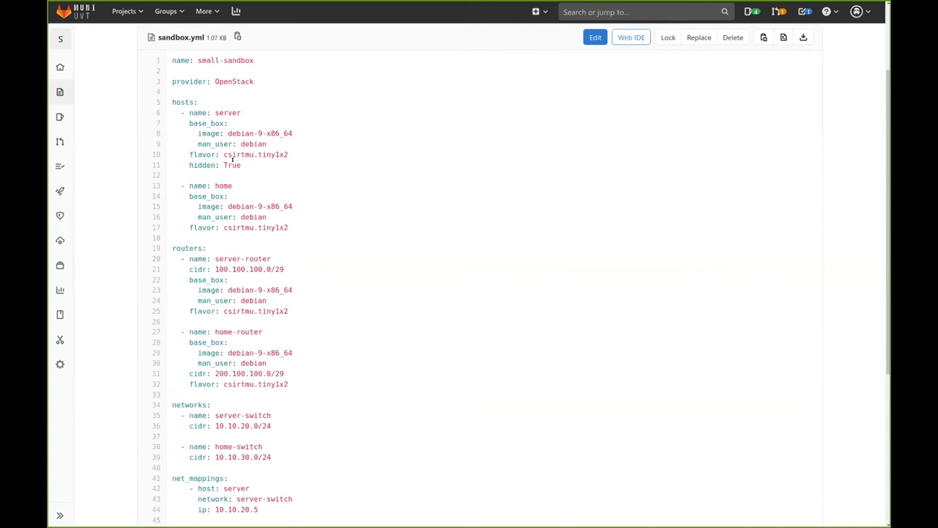
{"action": "scroll", "scroll_direction": "down", "scroll_amount": 3}
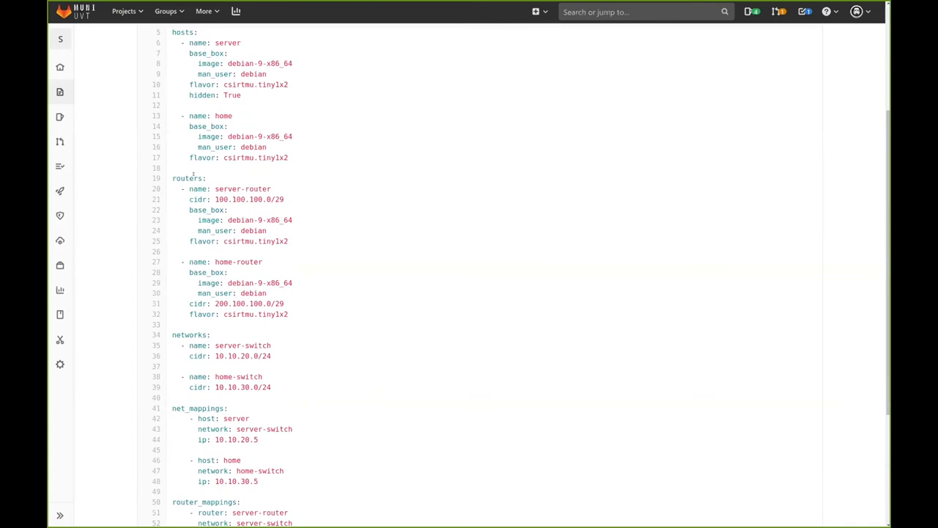
{"action": "scroll", "scroll_direction": "down", "scroll_amount": 3}
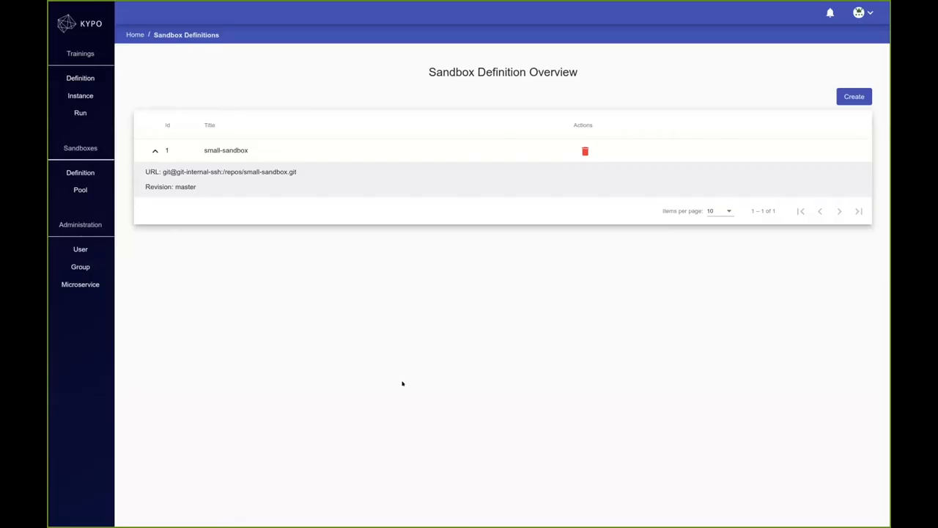
{"action": "mouse_move", "coordinate": [247, 74]}
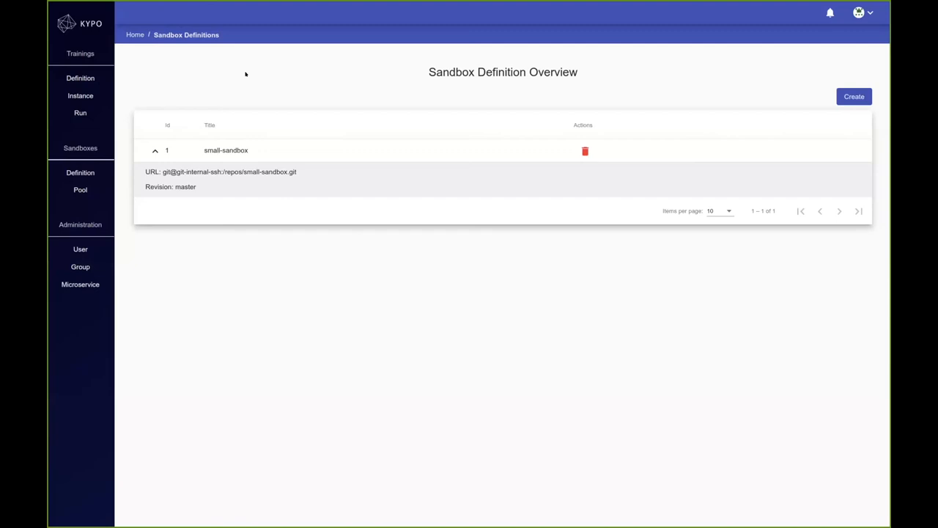
- Glance at the new sandbox definition form, then show the Pool Overview with Pool 1
{"action": "left_click", "coordinate": [855, 97]}
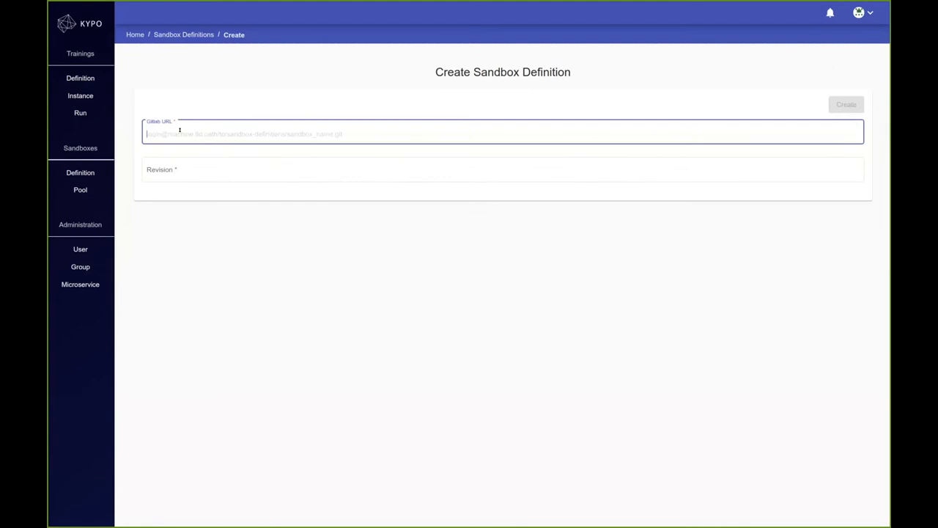
{"action": "left_click", "coordinate": [79, 189]}
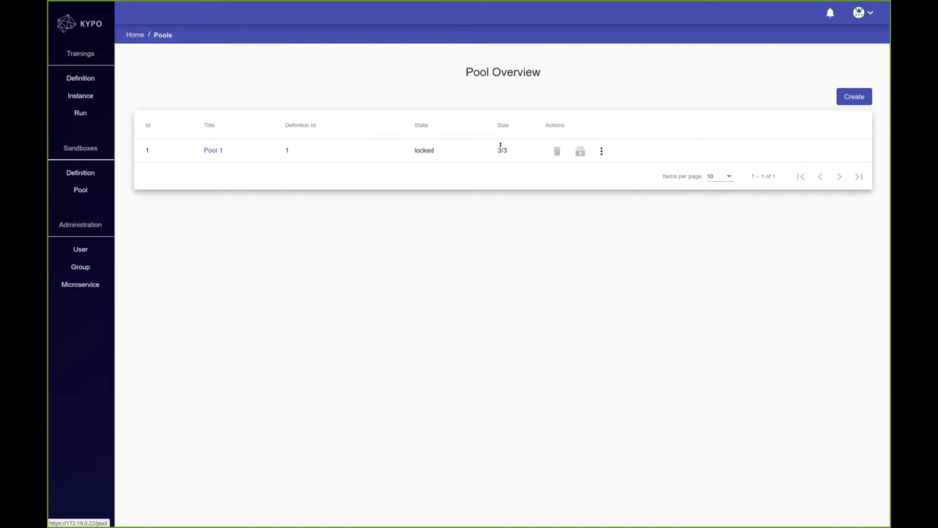
- Create Pool 2 of size 3 from definition 1 and allocate its three sandboxes
{"action": "left_click", "coordinate": [853, 97]}
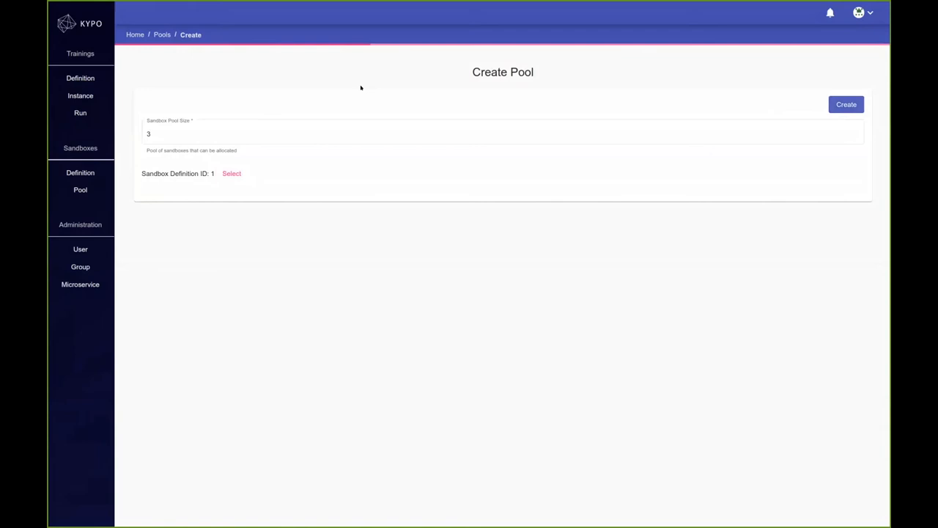
{"action": "left_click", "coordinate": [846, 105]}
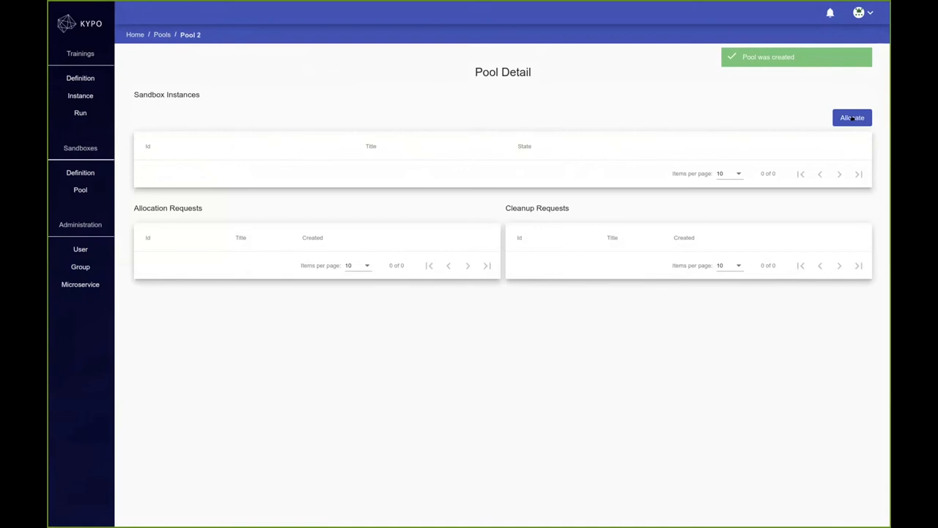
{"action": "left_click", "coordinate": [852, 117]}
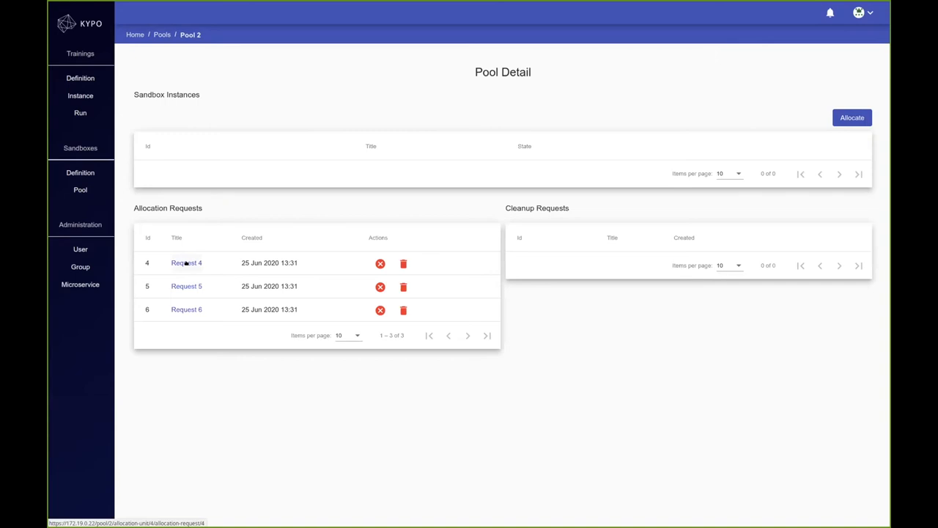
- Inspect the stages of allocation Request 4, then show the Training Definition Overview
{"action": "left_click", "coordinate": [186, 262]}
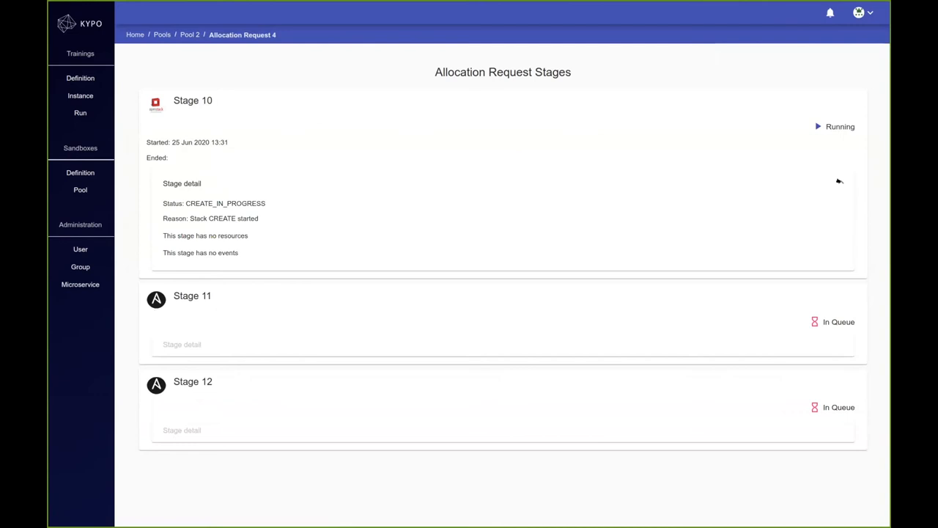
{"action": "left_click", "coordinate": [189, 35]}
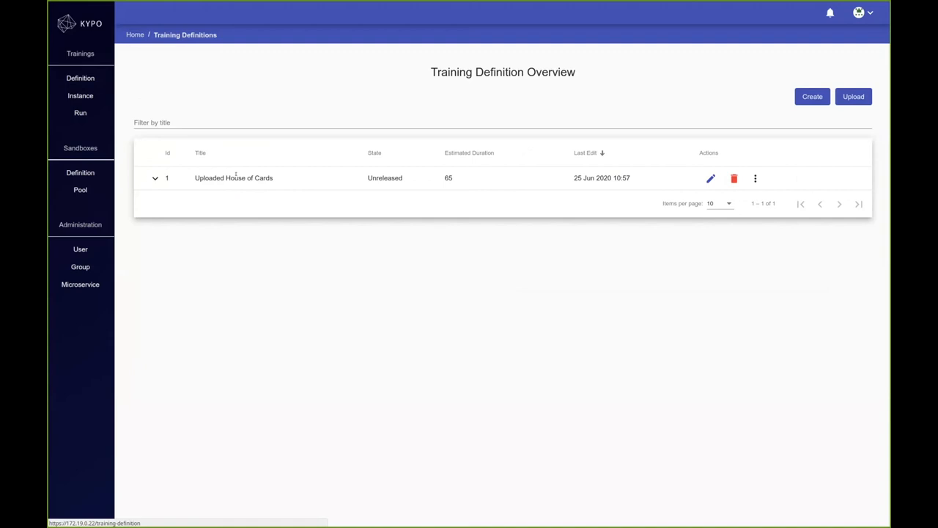
- Edit Uploaded House of Cards (NEW VERSION), view the Introduction markdown and reorder its seven levels without saving
{"action": "left_click", "coordinate": [863, 97]}
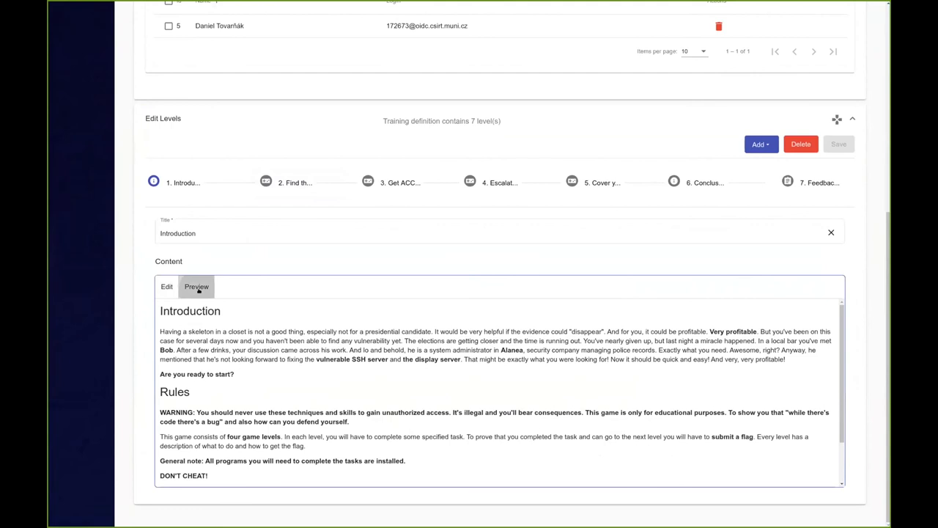
{"action": "left_click", "coordinate": [167, 286]}
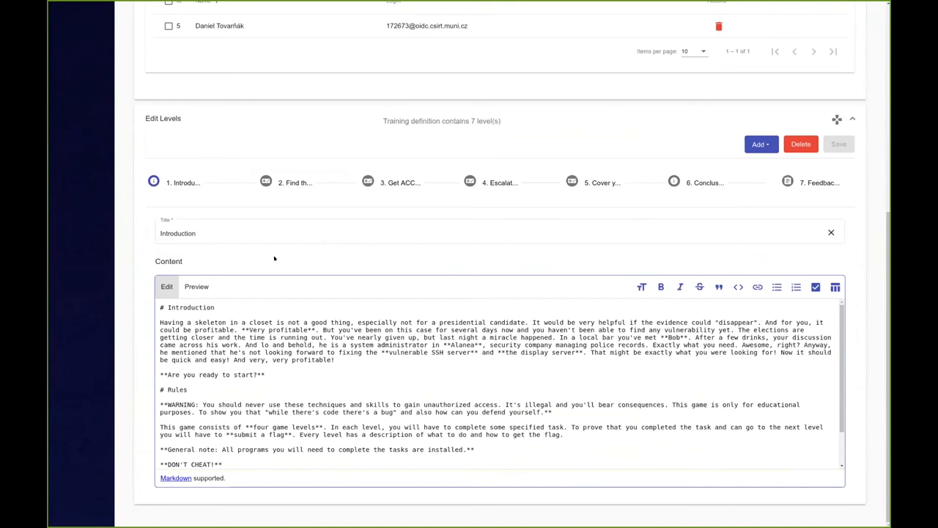
{"action": "left_click", "coordinate": [499, 111]}
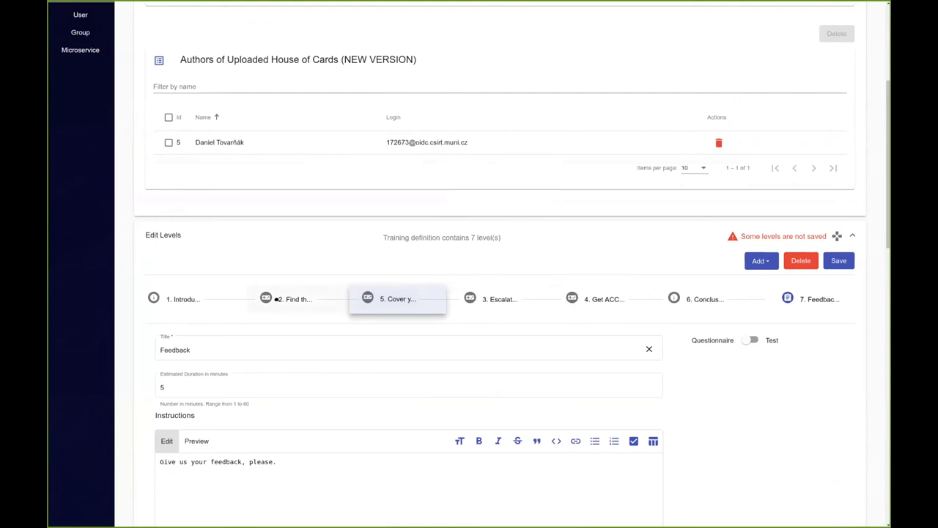
{"action": "left_click", "coordinate": [396, 299]}
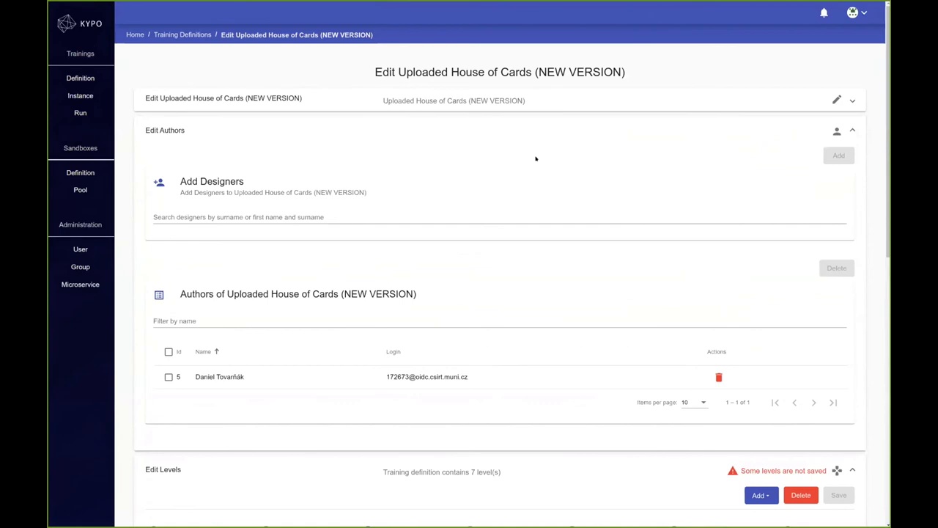
{"action": "mouse_move", "coordinate": [196, 80]}
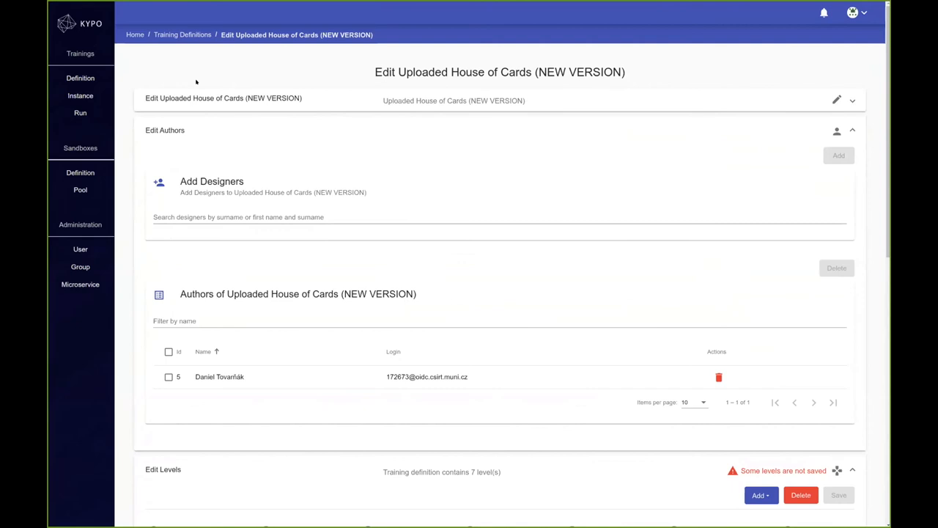
- Show the Training Instance Overview and start a new training instance form
{"action": "left_click", "coordinate": [79, 96]}
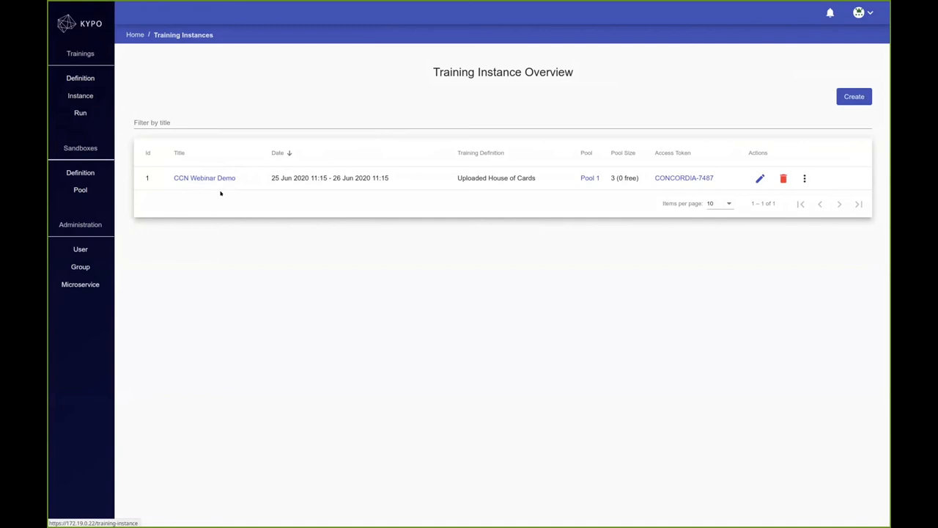
{"action": "left_click", "coordinate": [873, 97]}
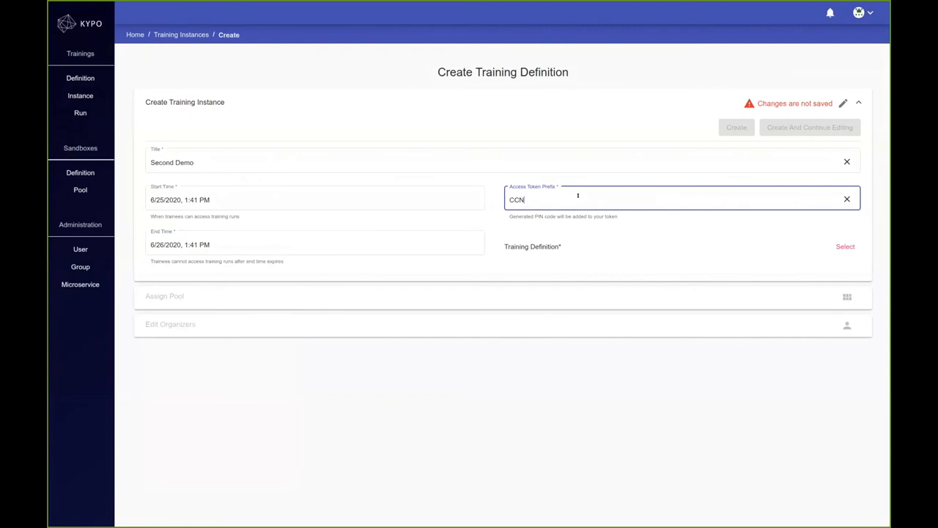
- Pick Uploaded House of Cards (NEW VERSION) as the definition for the Second Demo instance
{"action": "left_click", "coordinate": [845, 246]}
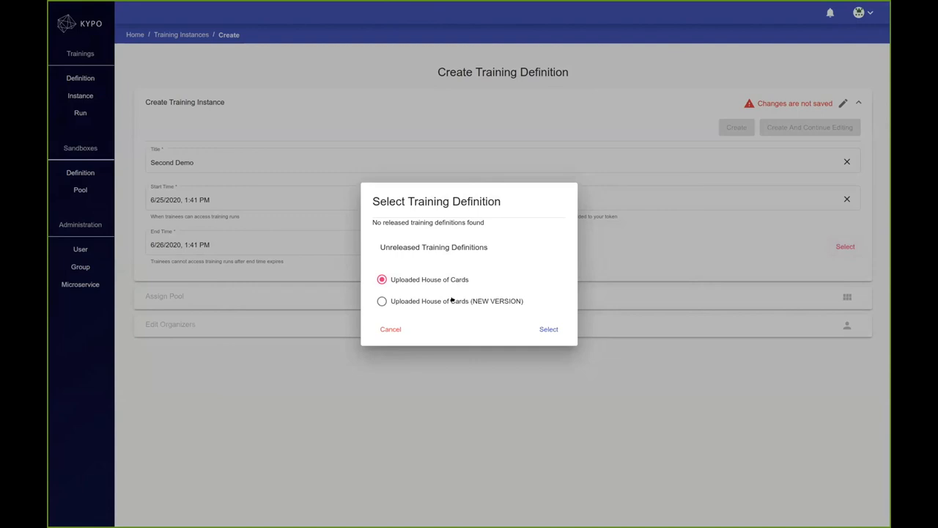
{"action": "left_click", "coordinate": [548, 329]}
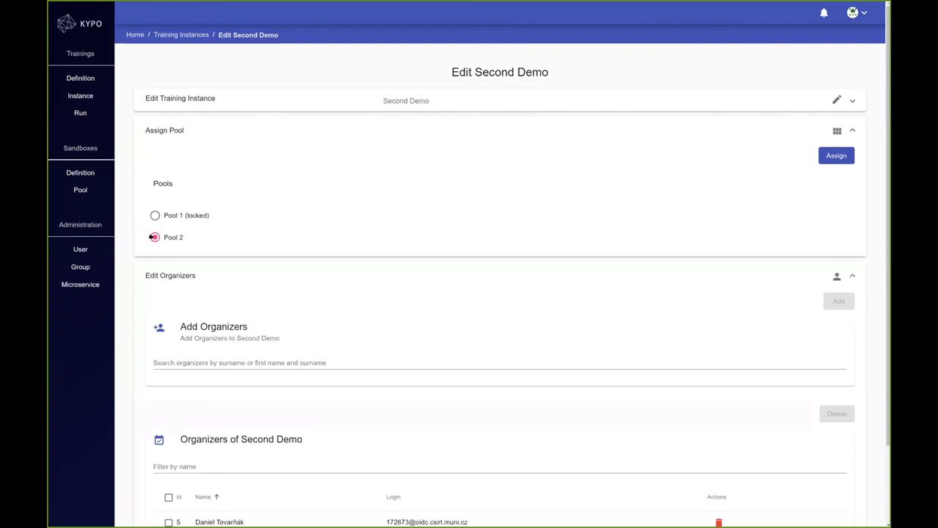
- Assign Pool 2 to Second Demo, then read an allocation's Stage 5 Ansible output
{"action": "left_click", "coordinate": [836, 155]}
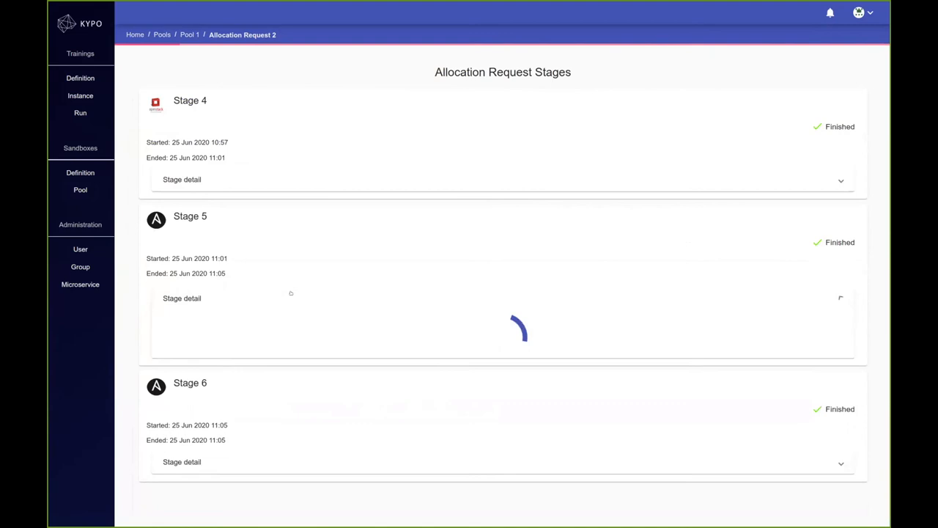
{"action": "left_click", "coordinate": [182, 297]}
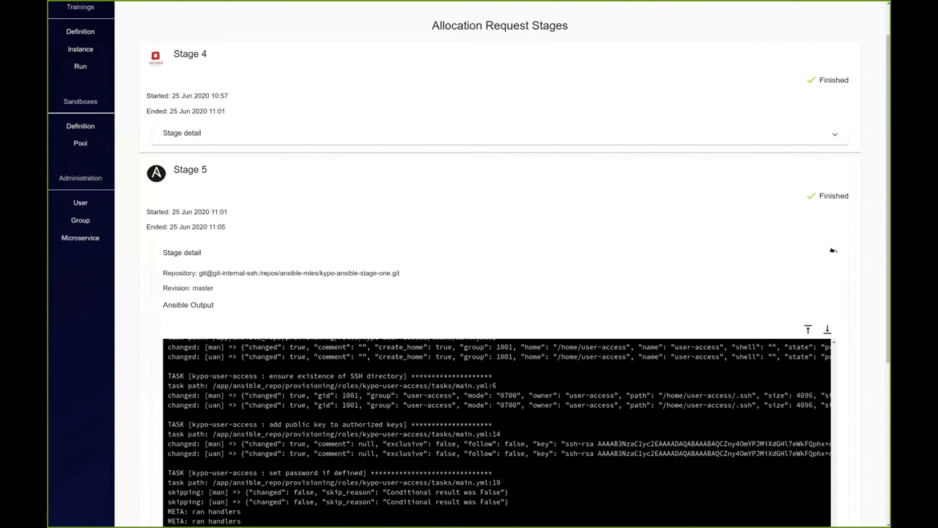
{"action": "scroll", "scroll_direction": "down", "scroll_amount": 3}
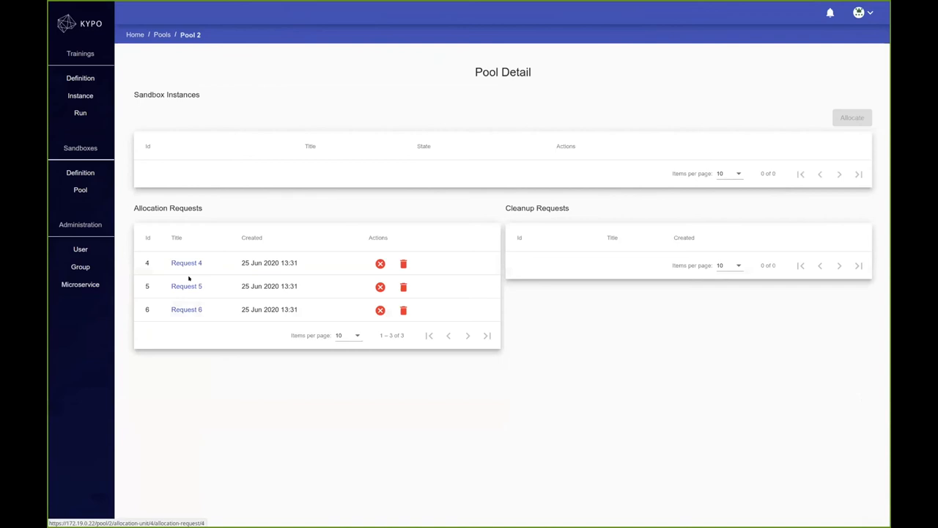
- From the training instances and runs overviews, show the CCN Webinar Demo summary
{"action": "left_click", "coordinate": [79, 95]}
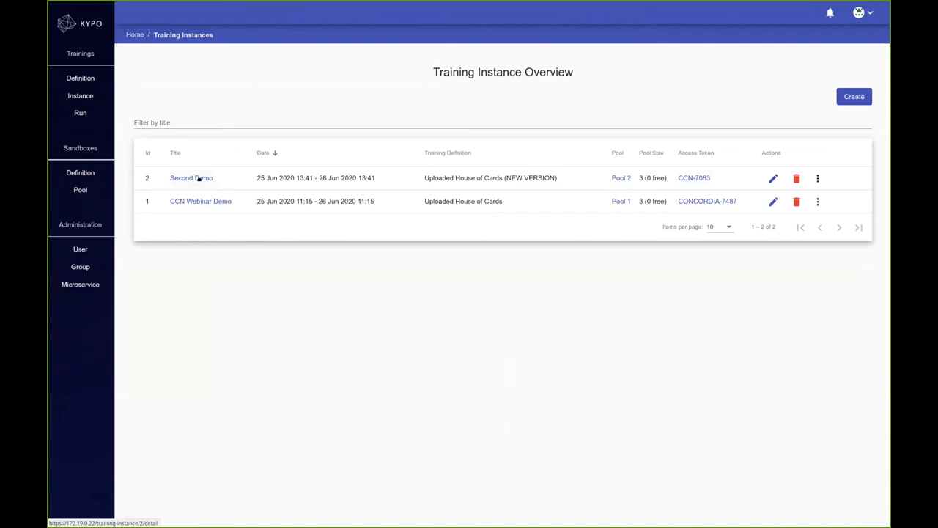
{"action": "left_click", "coordinate": [707, 201]}
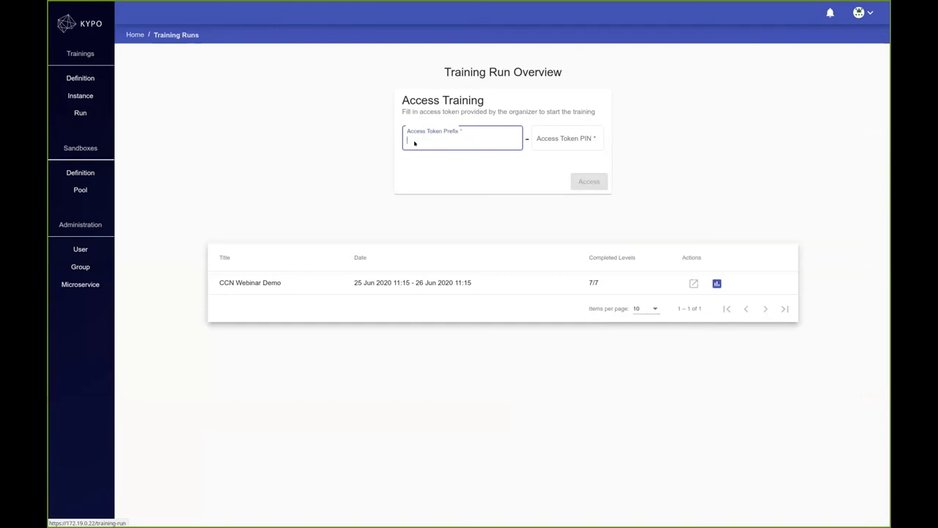
{"action": "left_click", "coordinate": [590, 181]}
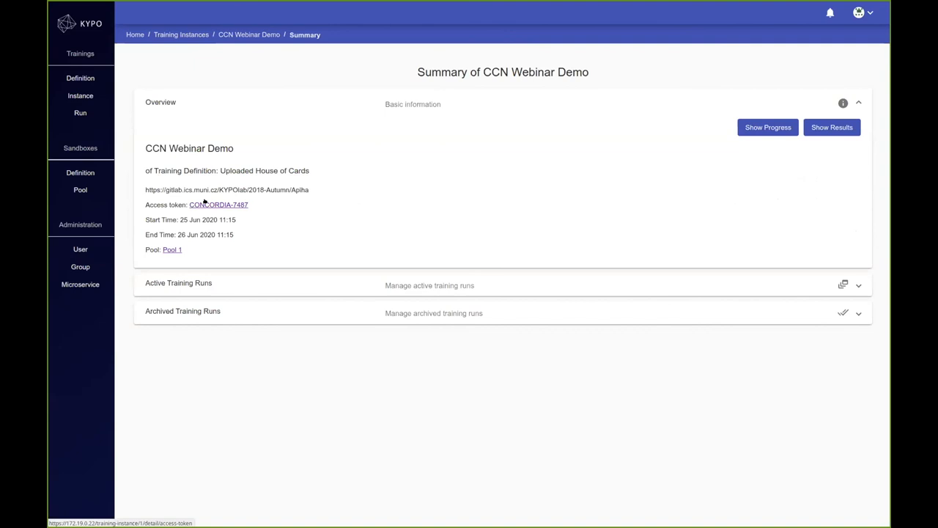
- View CCN Webinar Demo results — score development, scatter plot and progress — then return to the portal home
{"action": "left_click", "coordinate": [768, 126]}
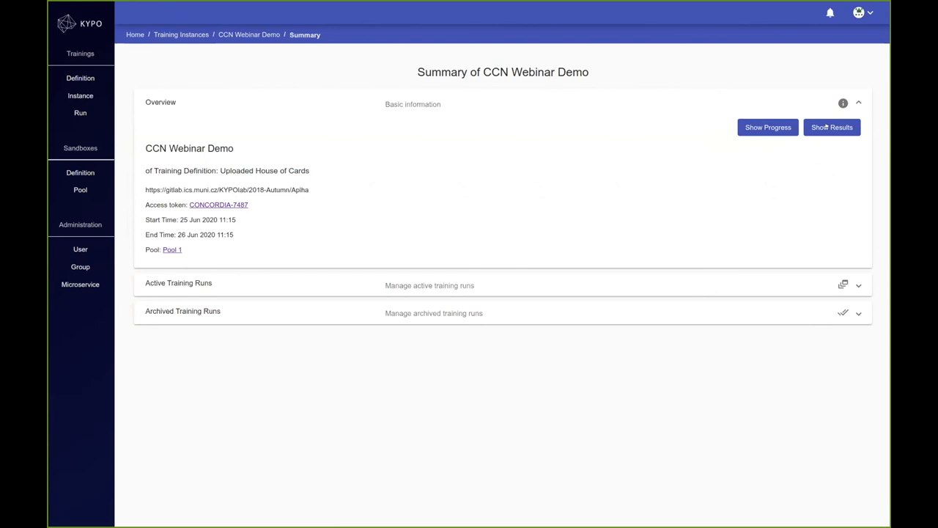
{"action": "left_click", "coordinate": [832, 126]}
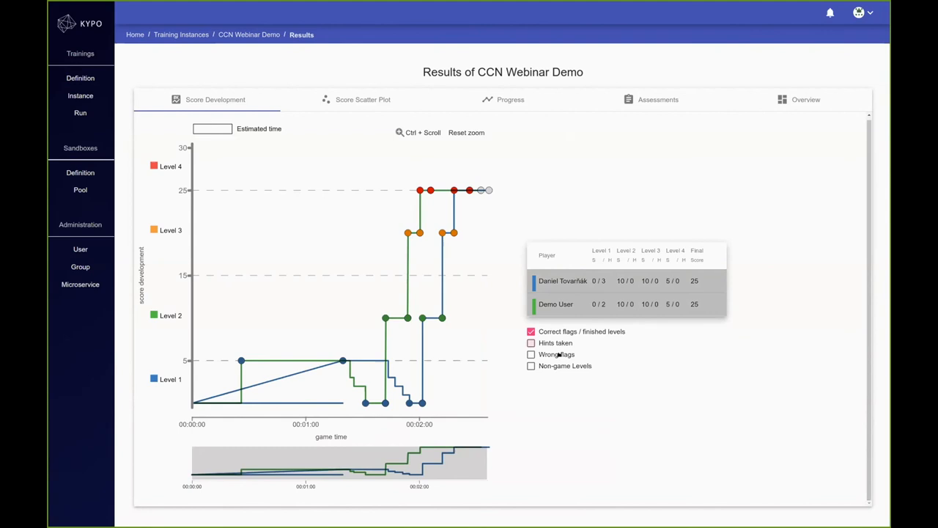
{"action": "left_click", "coordinate": [361, 100]}
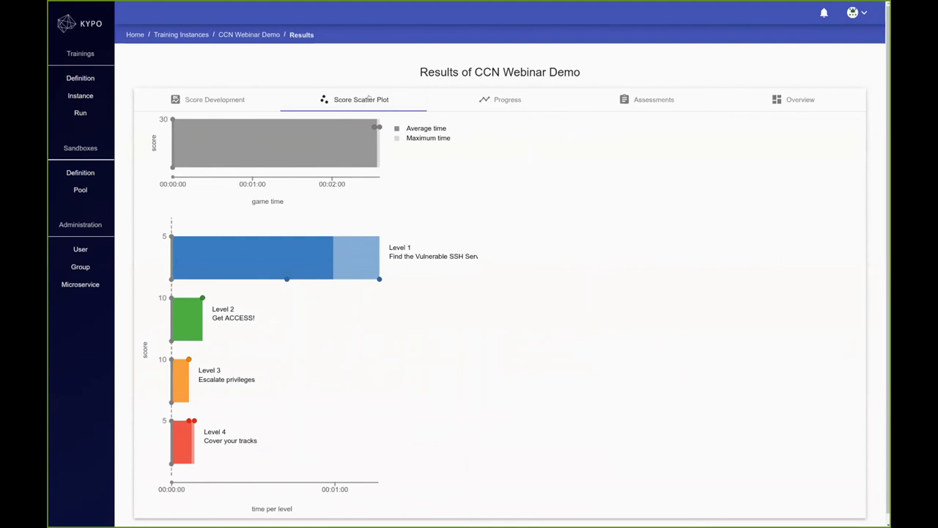
{"action": "left_click", "coordinate": [507, 100]}
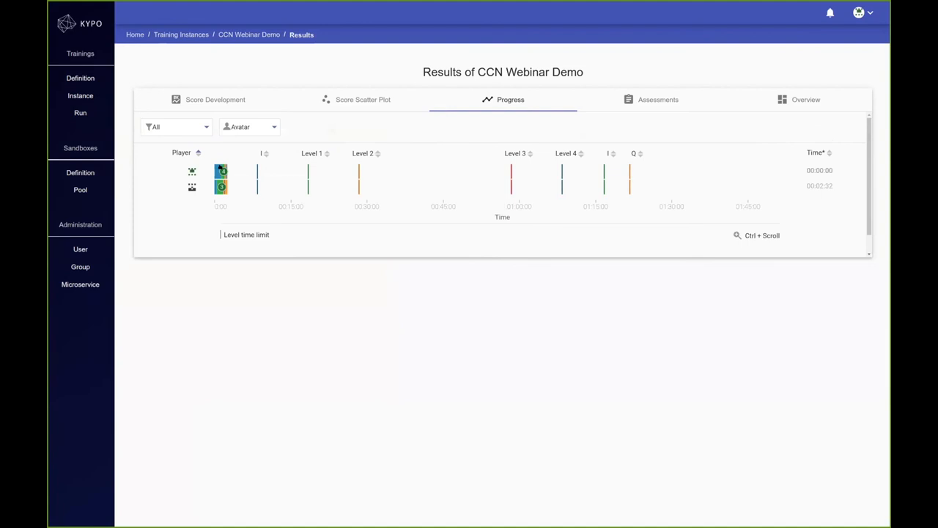
{"action": "left_click", "coordinate": [807, 100]}
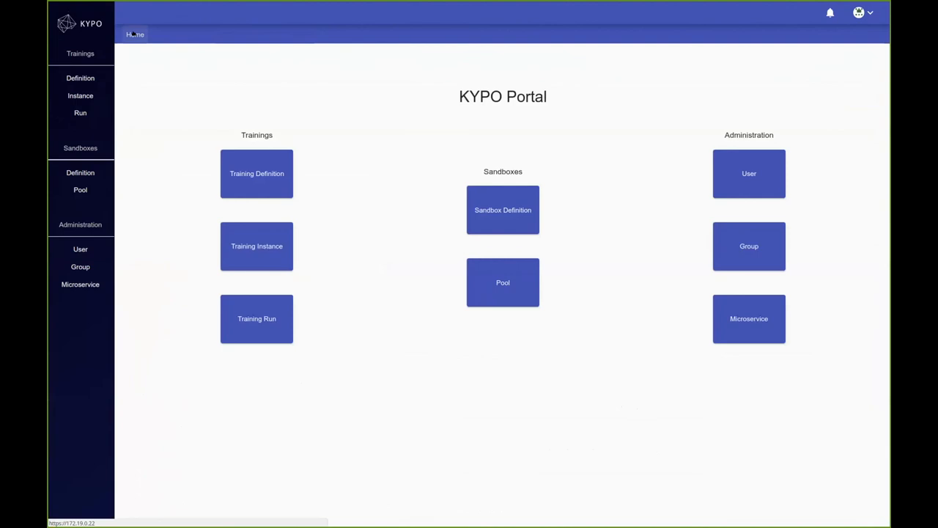
- Review Pool 2's allocation request 4 stages, then return to the Demo agenda slide
{"action": "left_click", "coordinate": [503, 282]}
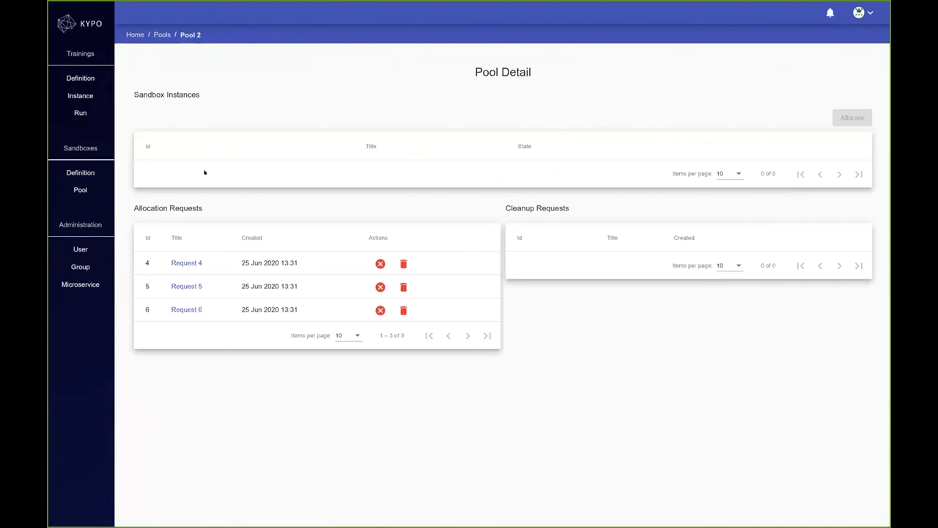
{"action": "left_click", "coordinate": [186, 262]}
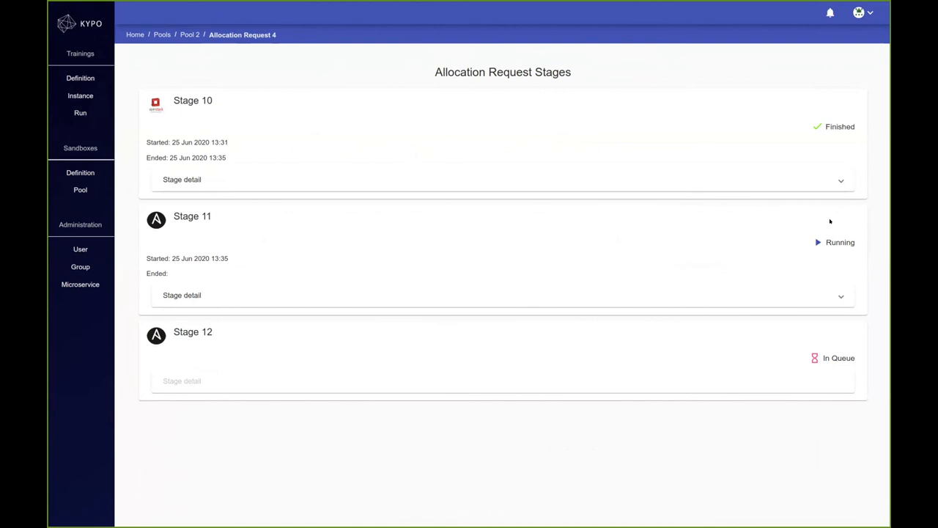
{"action": "left_click", "coordinate": [189, 35]}
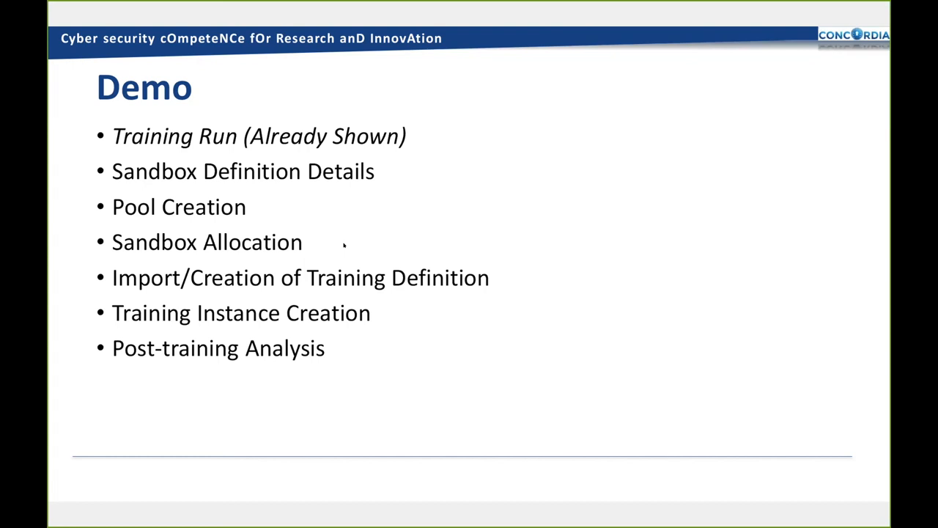
- Show the Summary slide, then the closing CONCORDIA contact slide
{"action": "key", "text": "Right"}
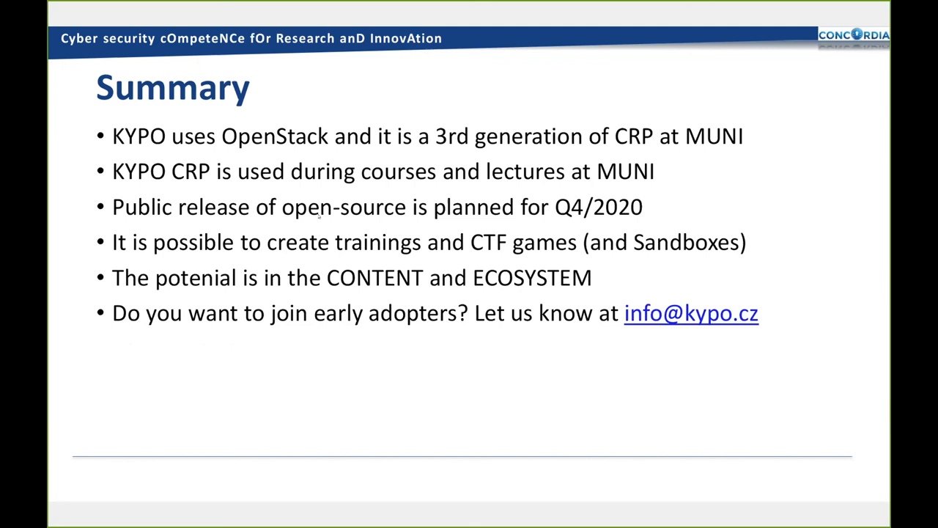
{"action": "mouse_move", "coordinate": [451, 249]}
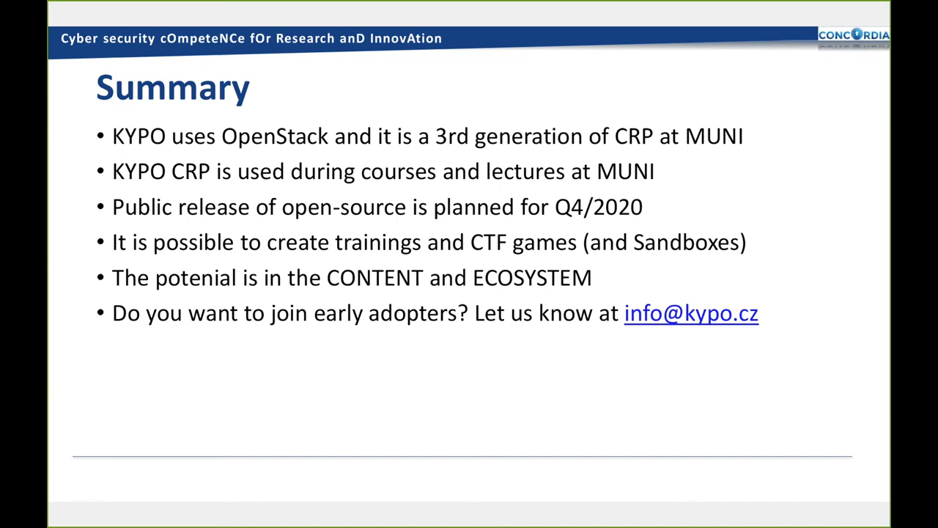
{"action": "key", "text": "Right"}
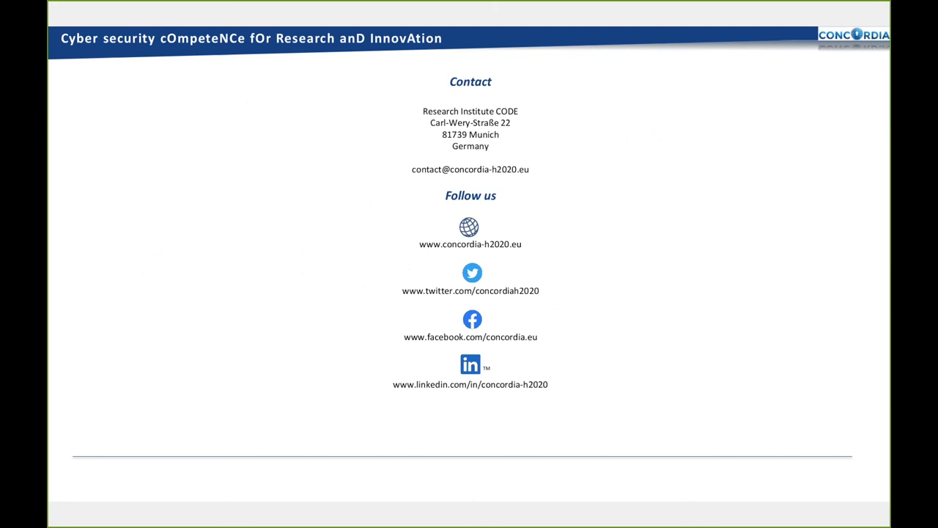